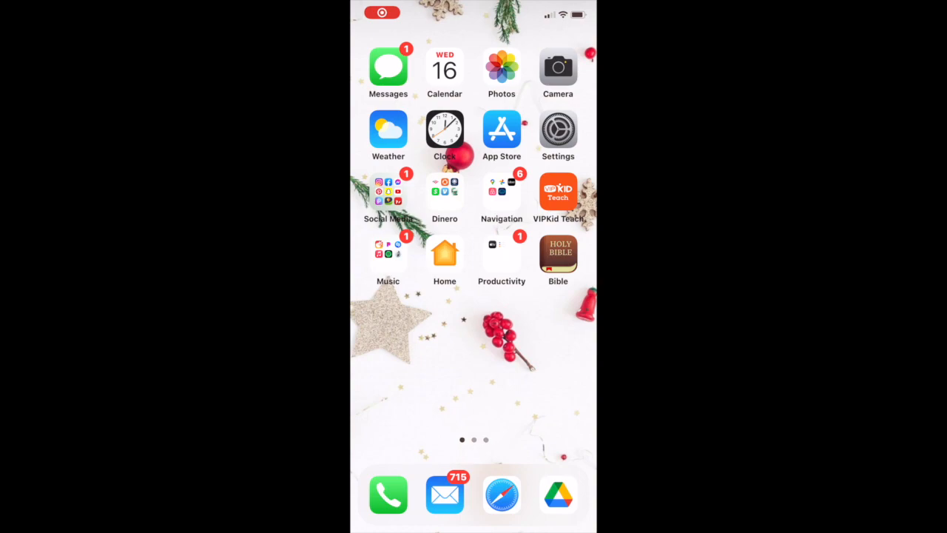
Send the 4:46 video from iOS Photos to the Mac via AirDrop
left_click(501, 67)
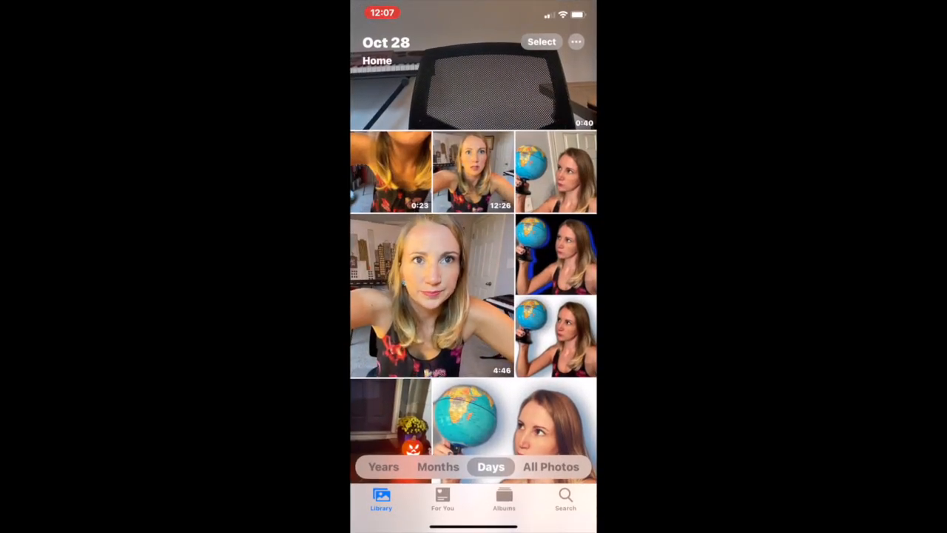
left_click(432, 298)
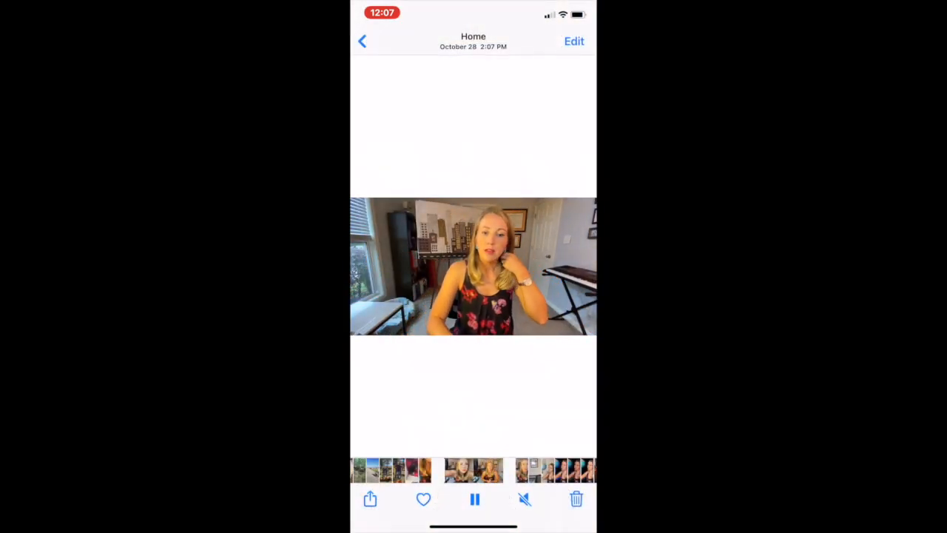
left_click(370, 498)
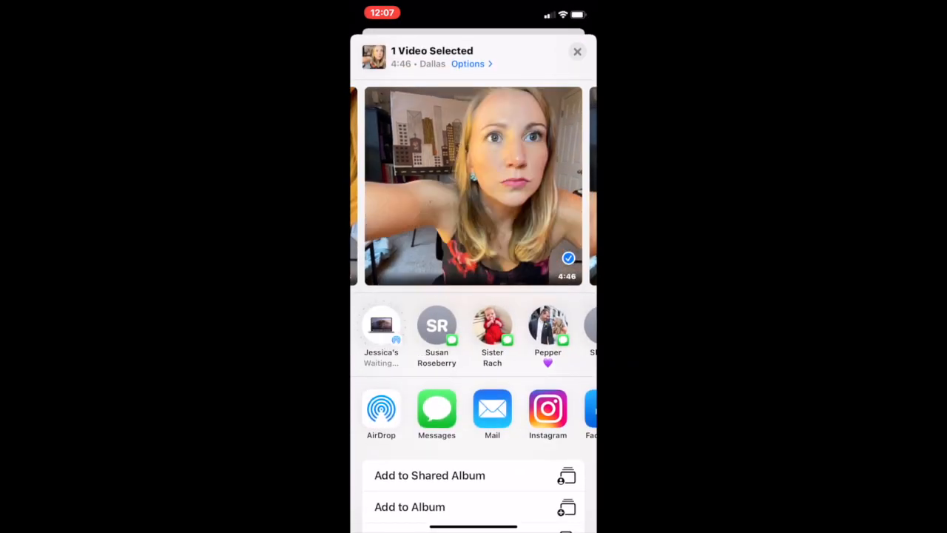
left_click(381, 328)
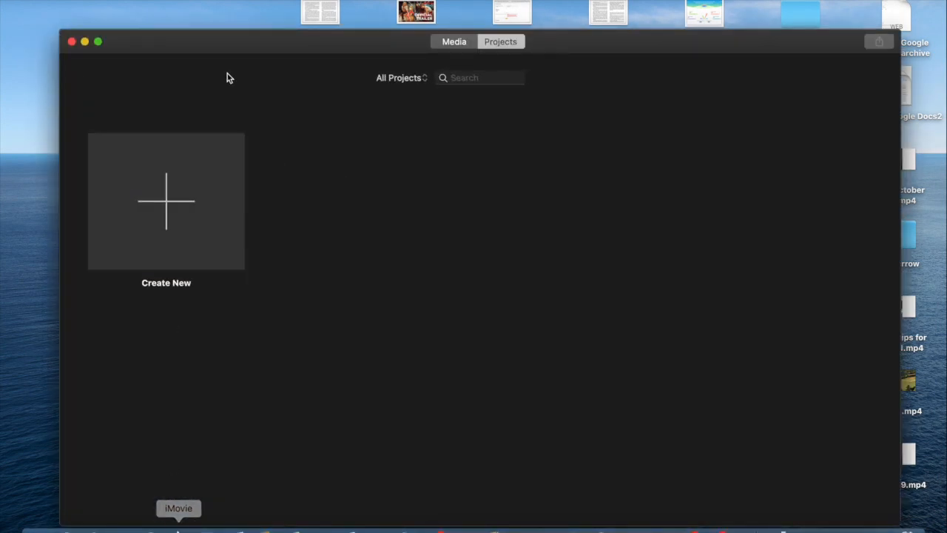
Create the empty project My Movie 2 and show its project media
left_click(500, 41)
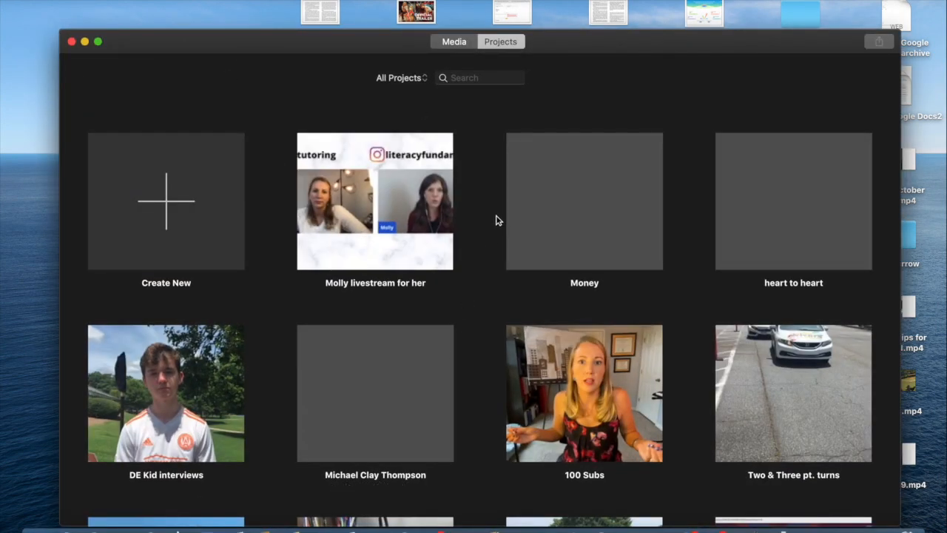
left_click(166, 201)
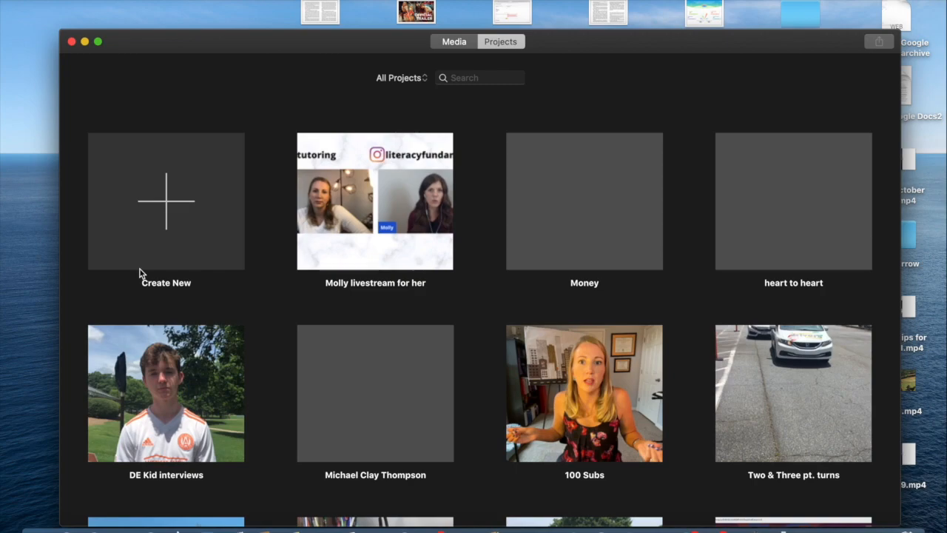
left_click(166, 201)
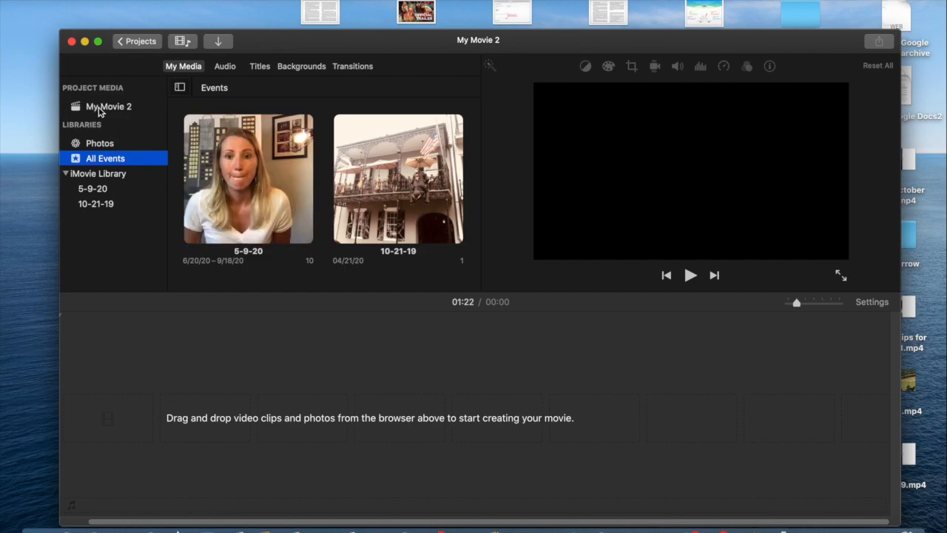
left_click(109, 106)
type("subs")
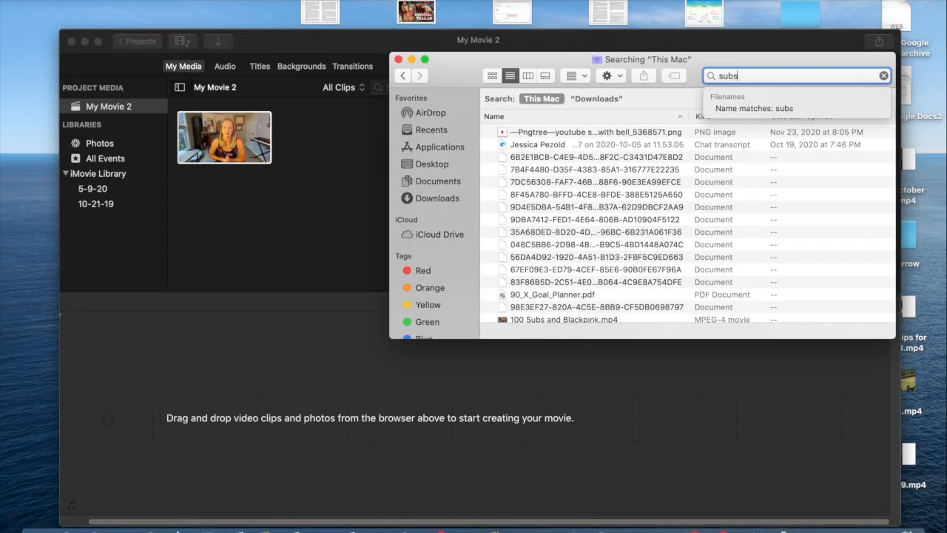
Import the found 4:46 video into the iMovie Tutorial project
left_click(595, 131)
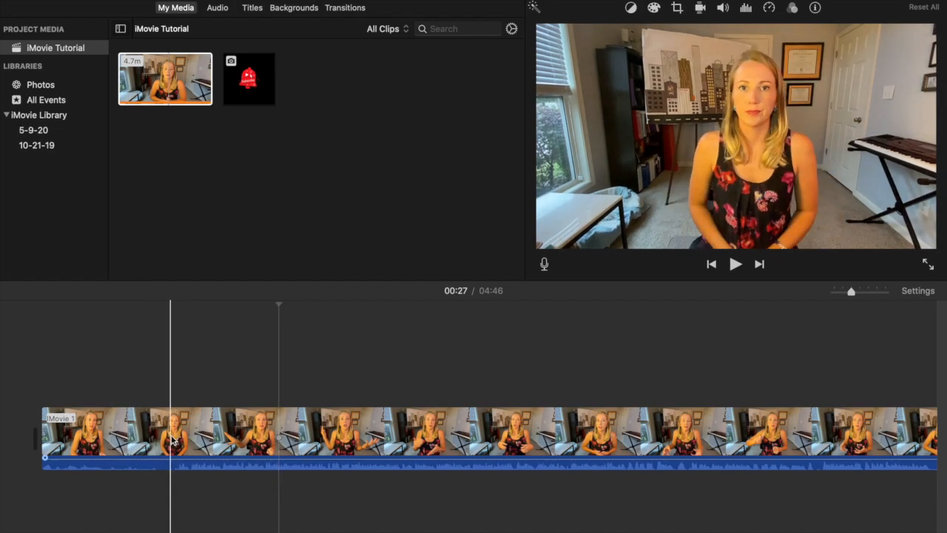
Split the clip and delete the opening pause piece
right_click(174, 440)
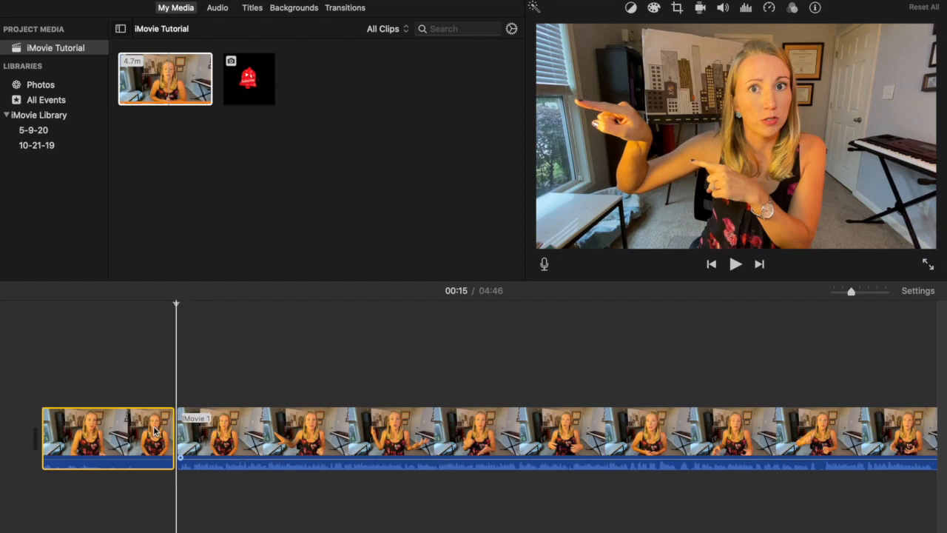
right_click(107, 437)
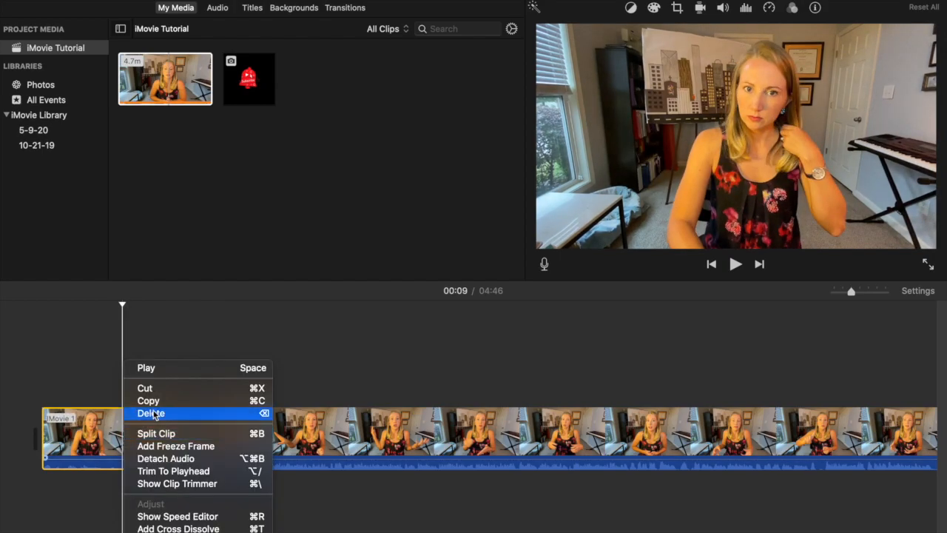
left_click(151, 413)
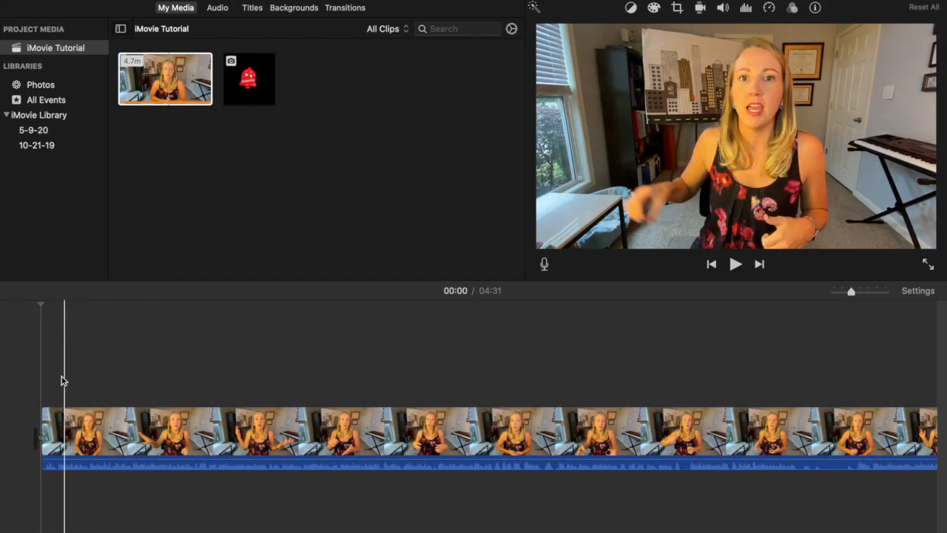
Preview the trimmed start and split off the short opening section
left_click(736, 264)
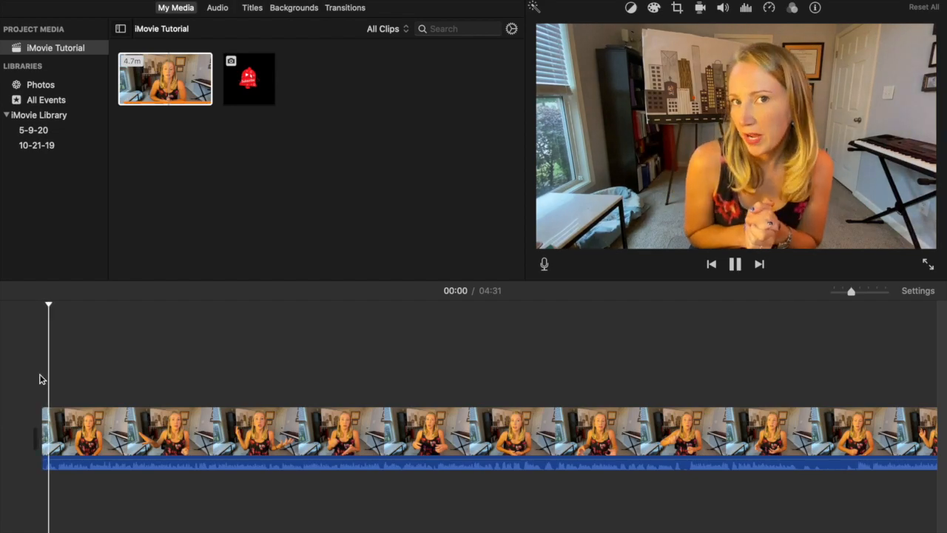
left_click(734, 263)
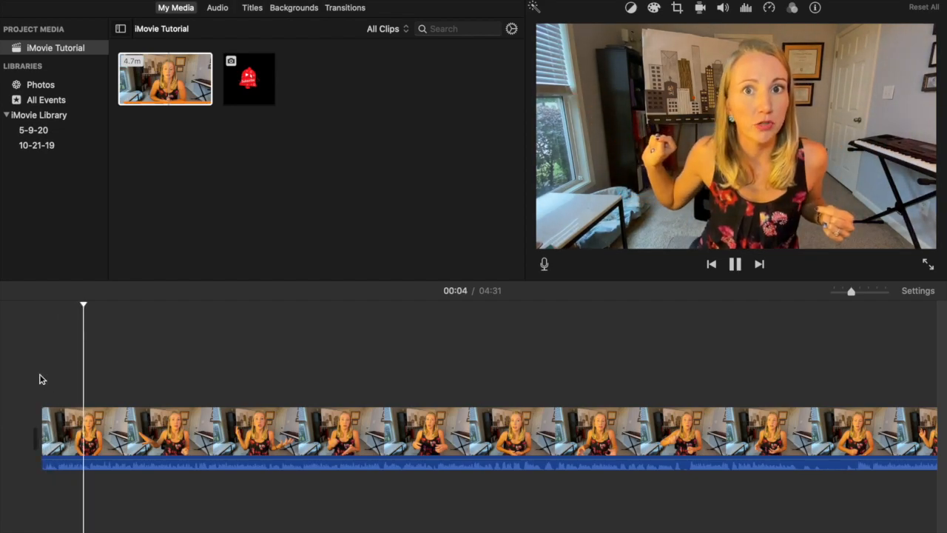
left_click(735, 264)
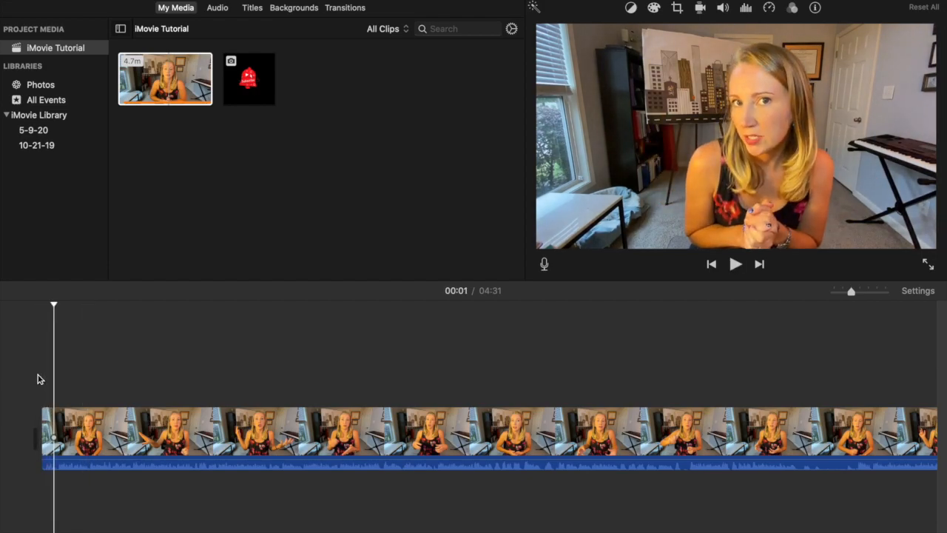
right_click(58, 432)
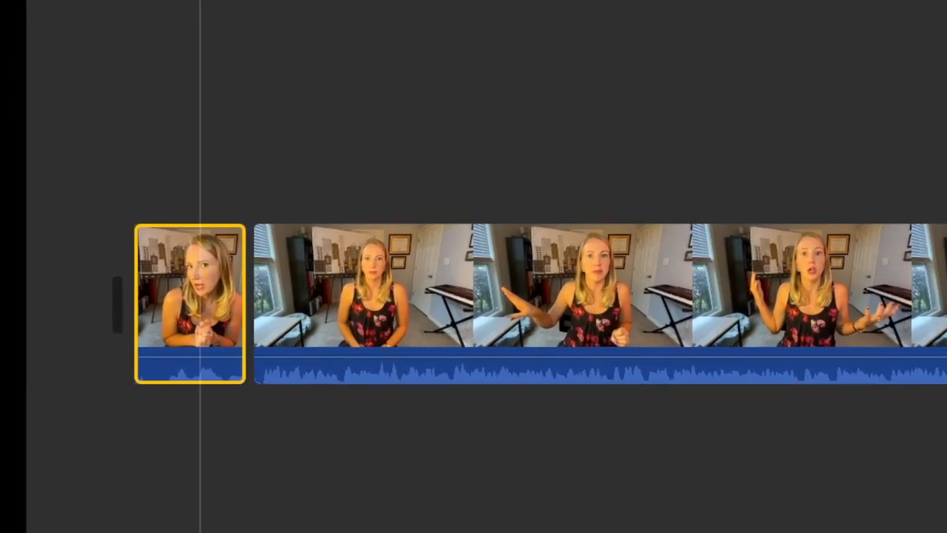
Crop the opening clip with Crop to Fill to a tighter frame on the speaker
left_click(515, 9)
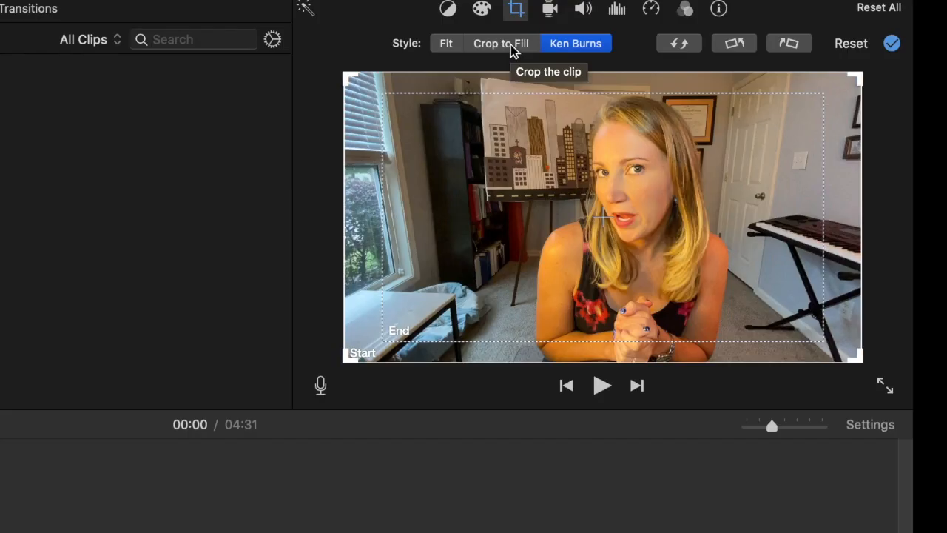
left_click(501, 42)
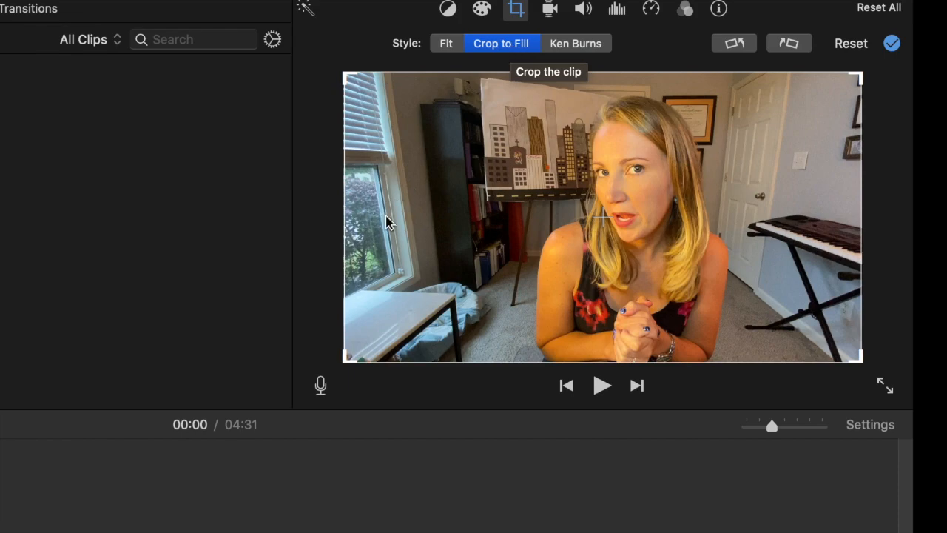
mouse_move(344, 363)
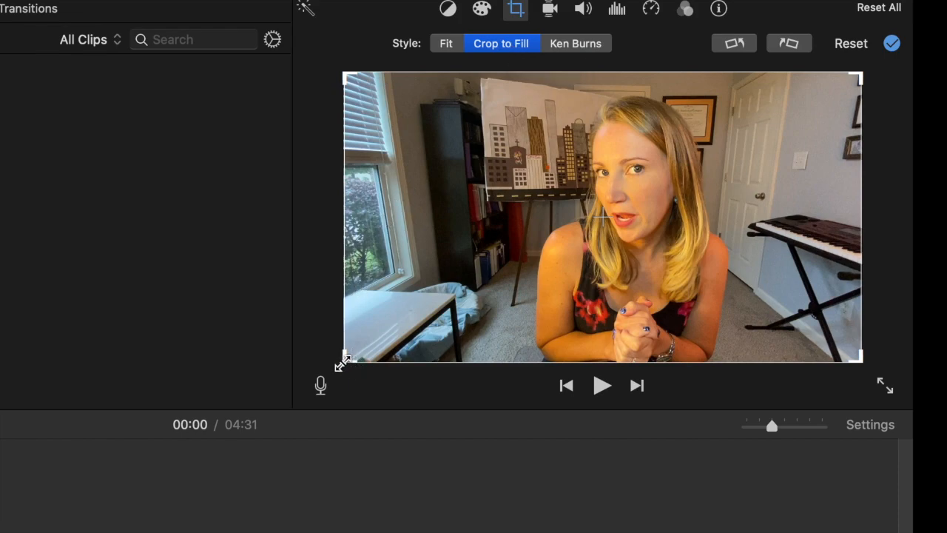
left_click_drag(347, 360, 370, 353)
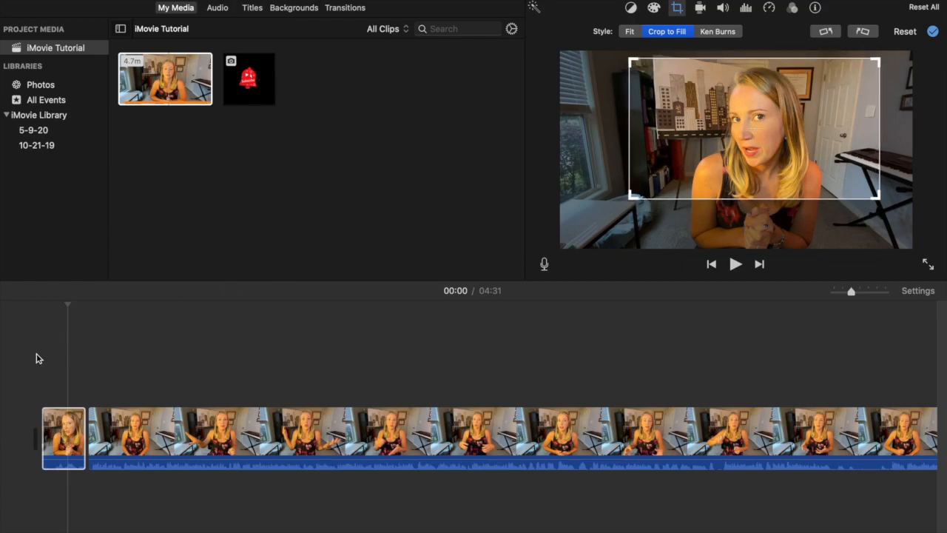
left_click(735, 264)
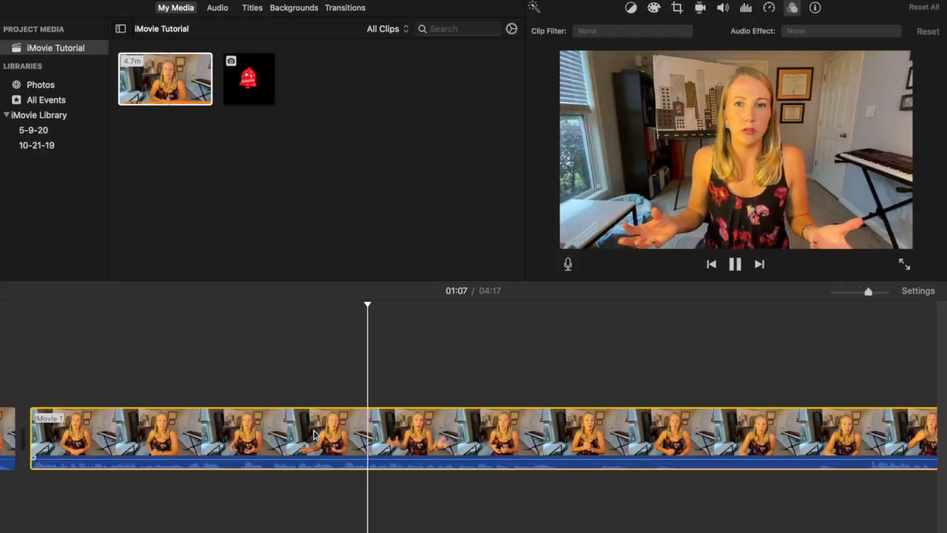
Try Crop to Fill and Ken Burns styles on the main clip, then play it back
left_click(735, 263)
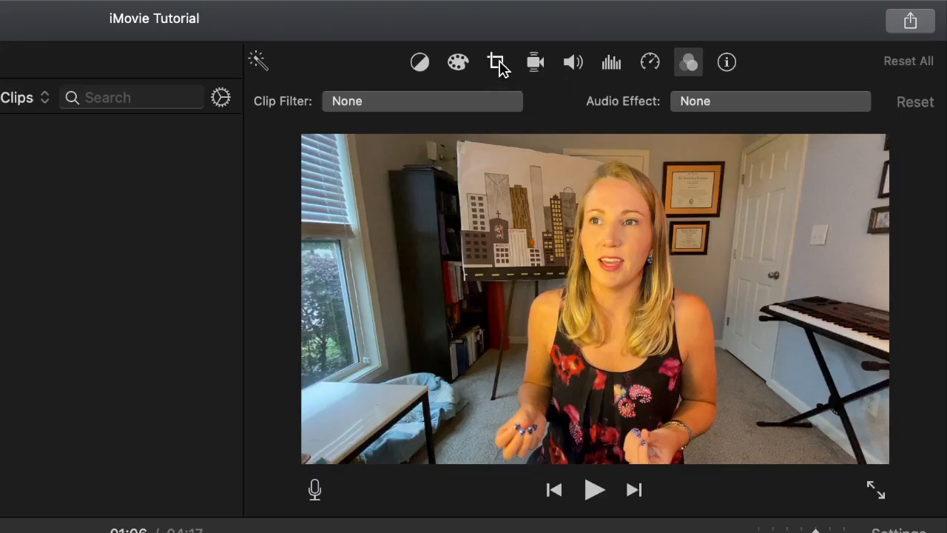
left_click(496, 62)
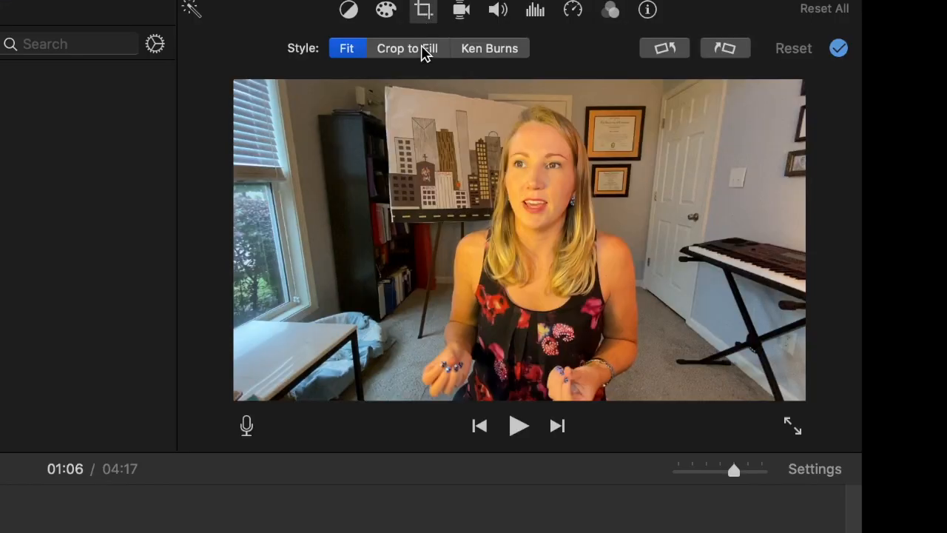
left_click(407, 48)
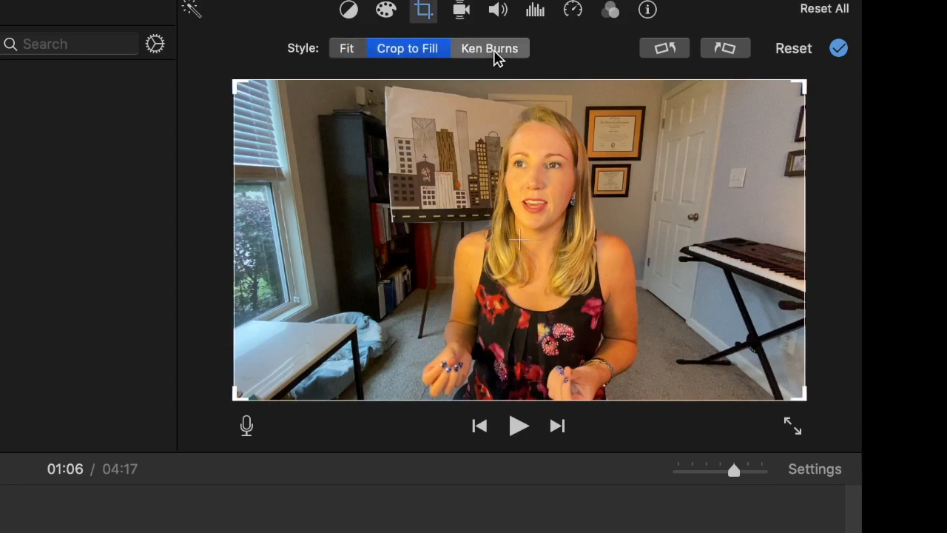
left_click(489, 48)
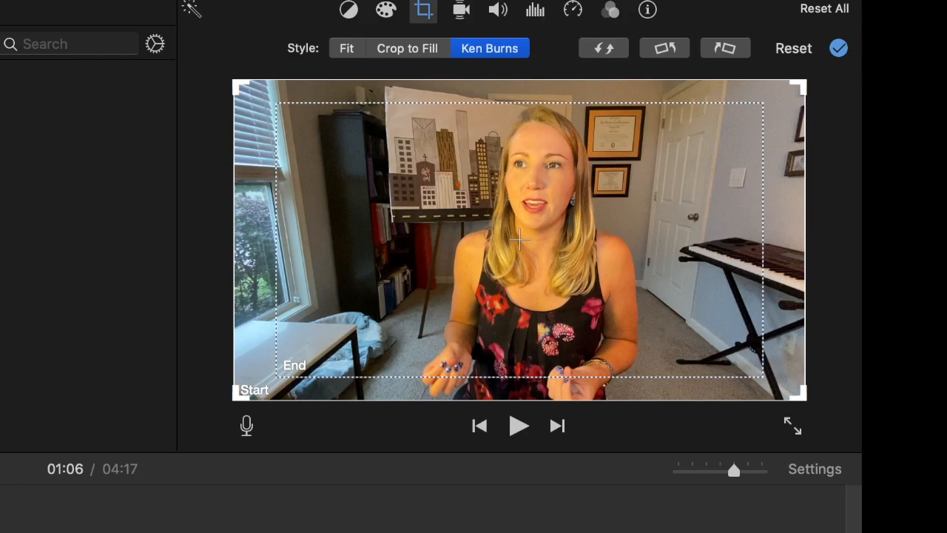
left_click(346, 48)
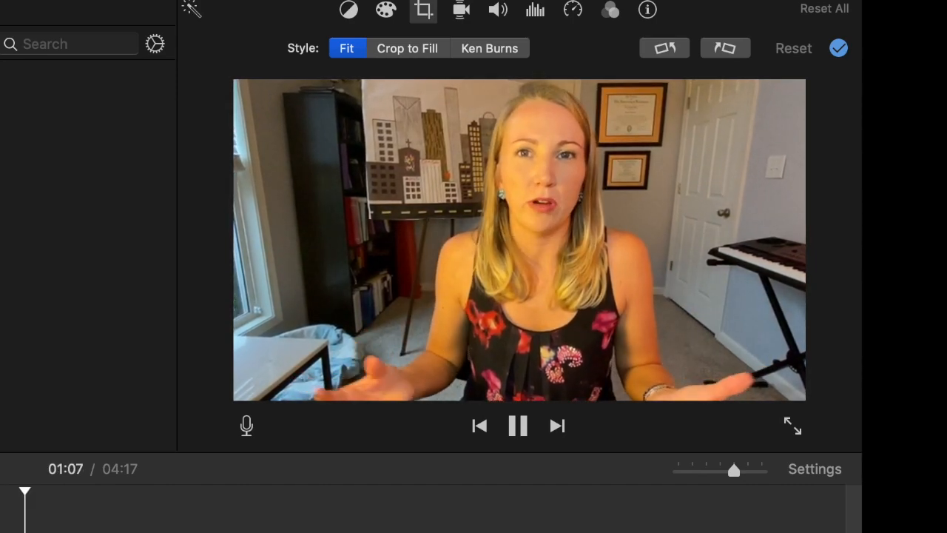
Add a Ken Burns zoom ending tight on the speaker's face and preview it
left_click(517, 425)
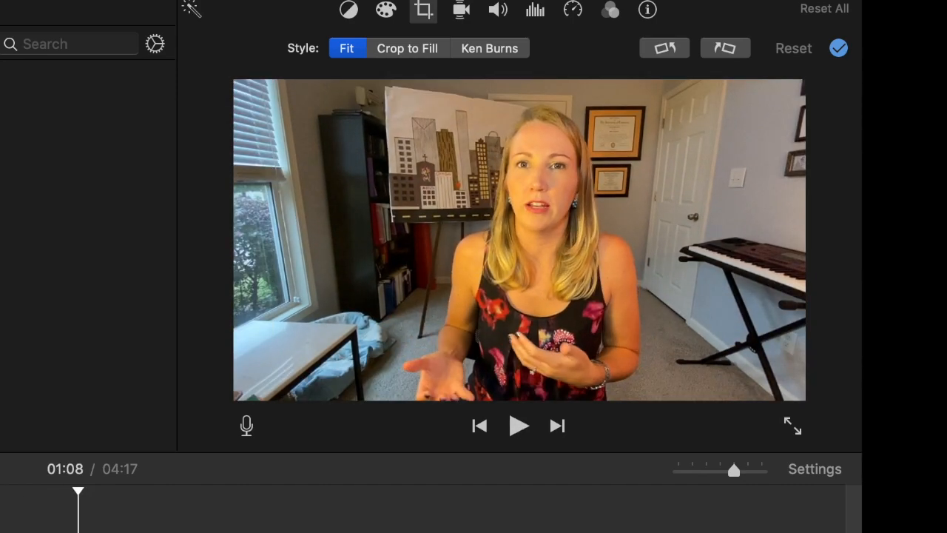
left_click(489, 47)
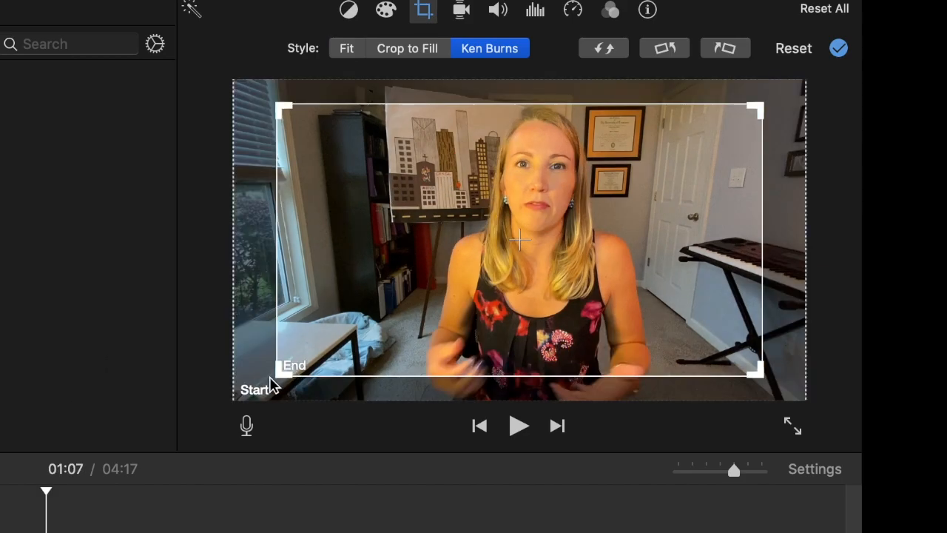
left_click_drag(284, 378, 370, 311)
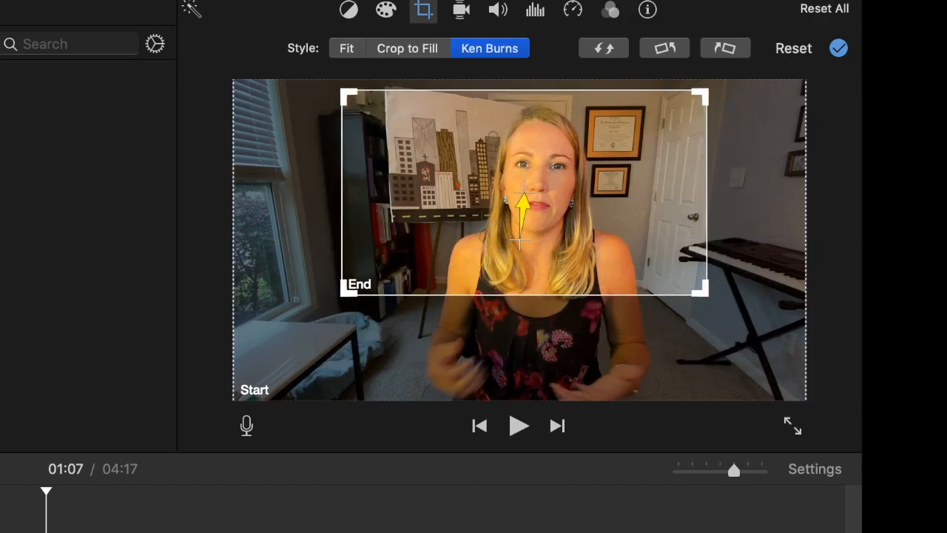
left_click(347, 47)
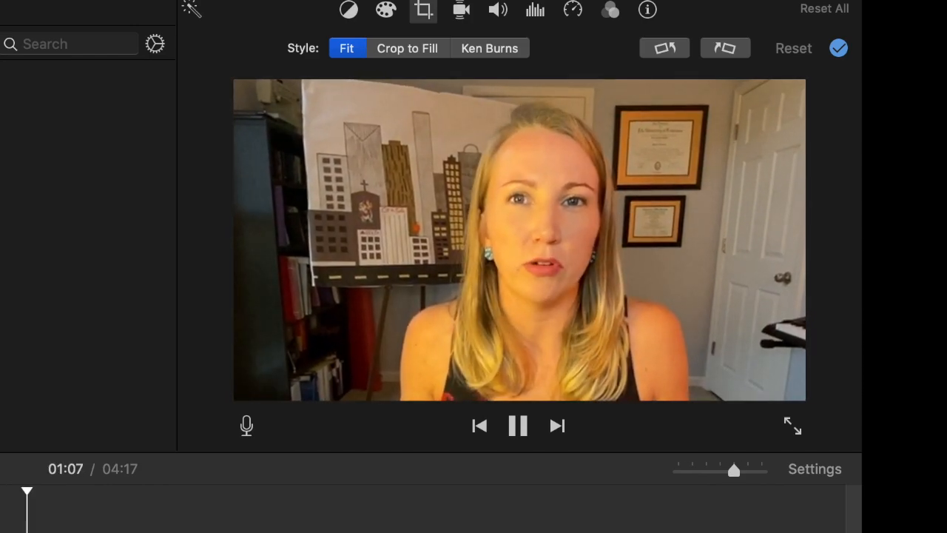
Reverse the Ken Burns move to start close on her face and widen out
left_click(518, 425)
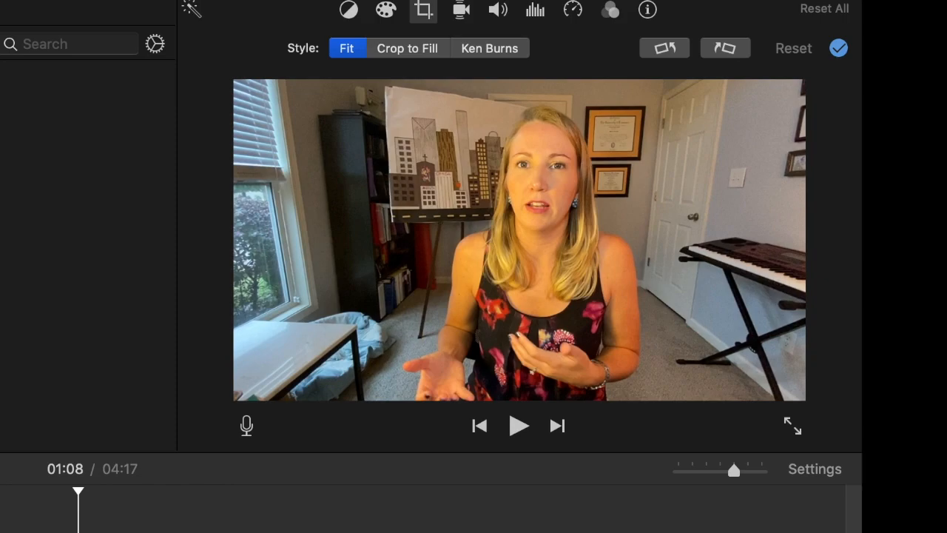
left_click(489, 48)
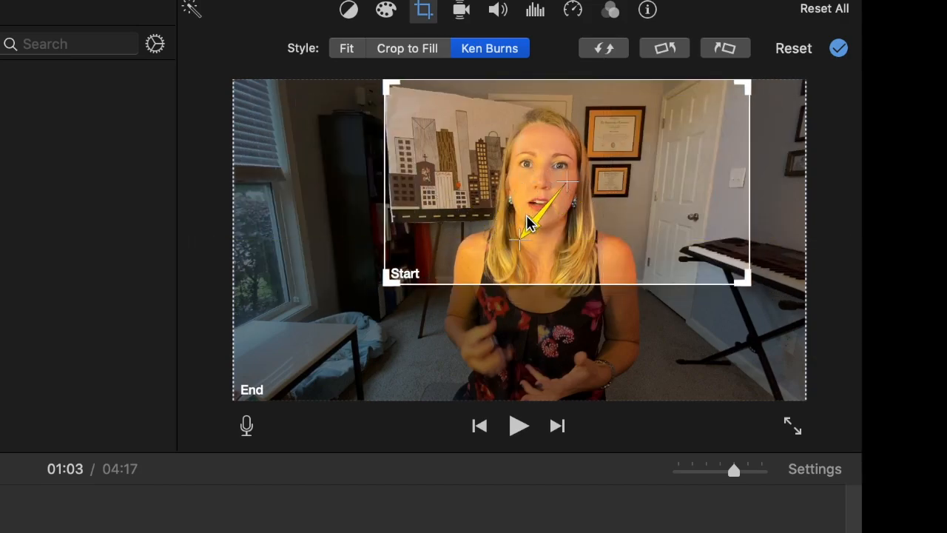
left_click_drag(533, 236, 518, 244)
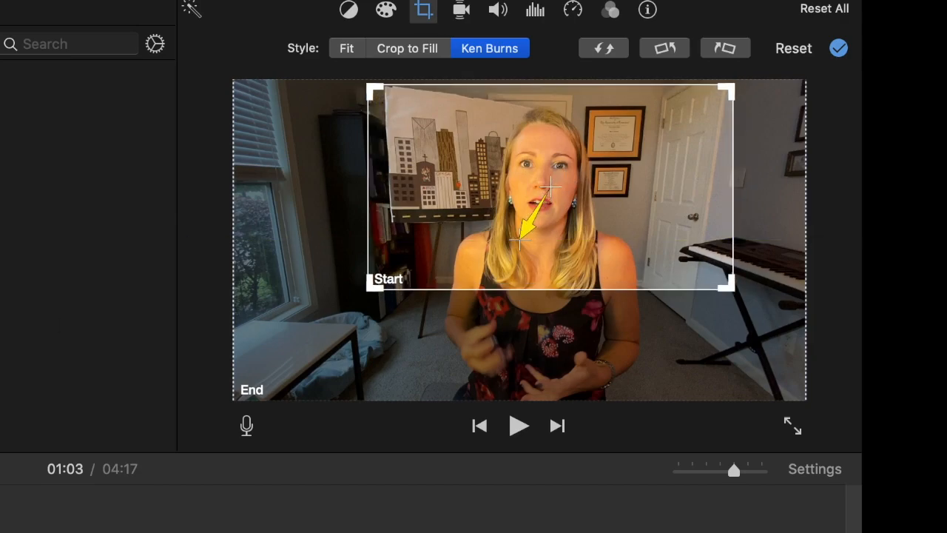
left_click(346, 48)
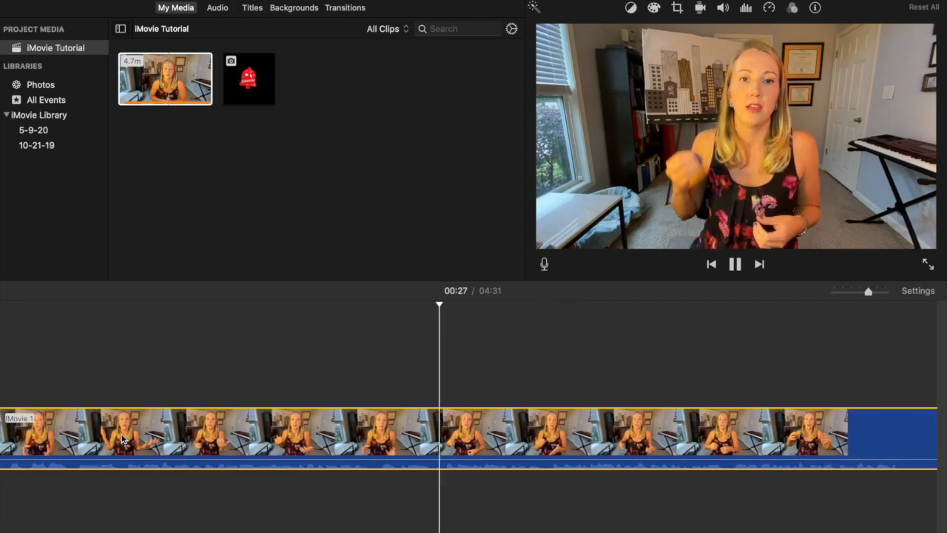
Split the clip at both ends of the pause near 00:27 to isolate it
left_click(735, 263)
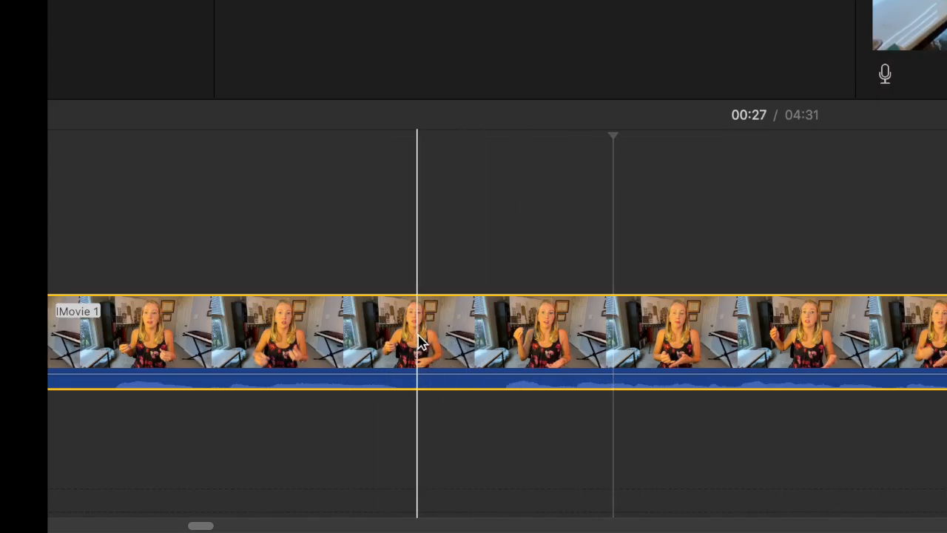
right_click(418, 333)
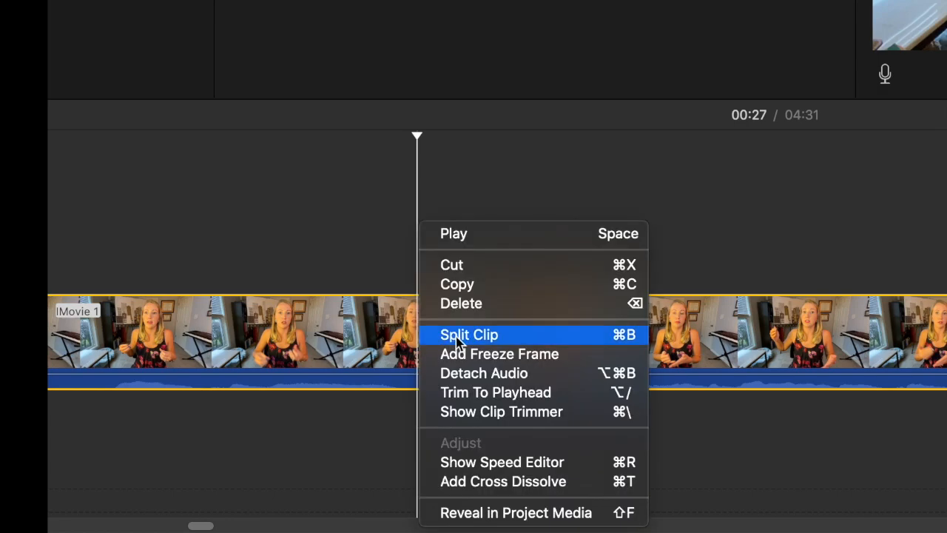
left_click(469, 335)
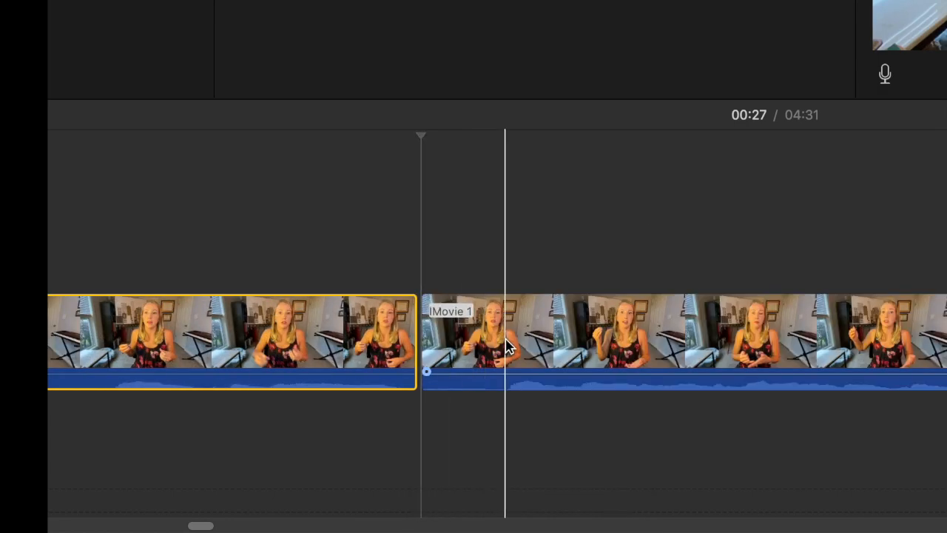
right_click(507, 344)
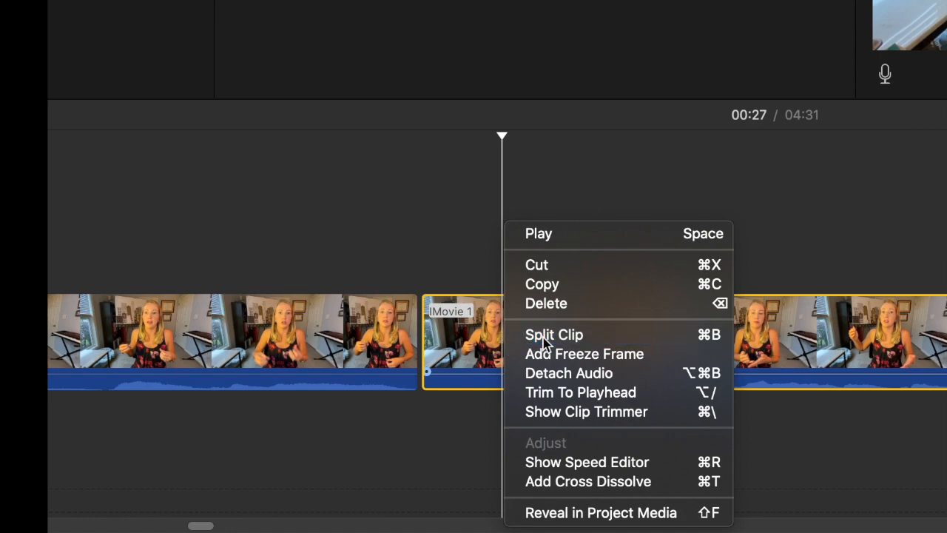
left_click(553, 334)
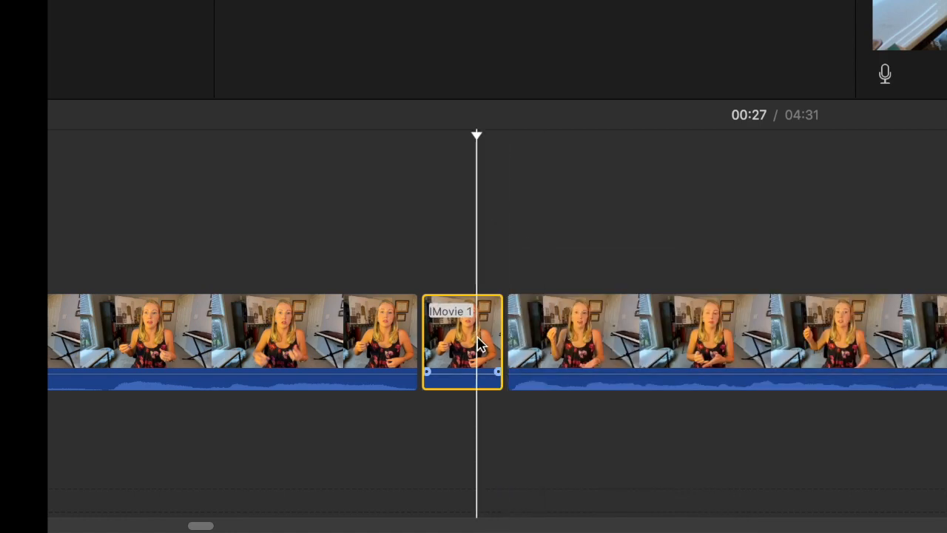
right_click(476, 342)
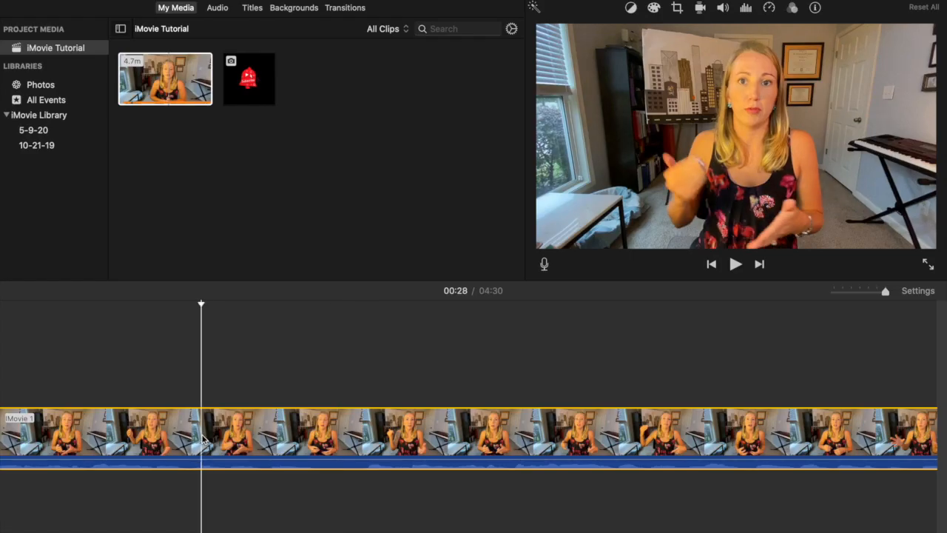
Remove the pause just after 00:28 and split the clip at 00:47
left_click(233, 433)
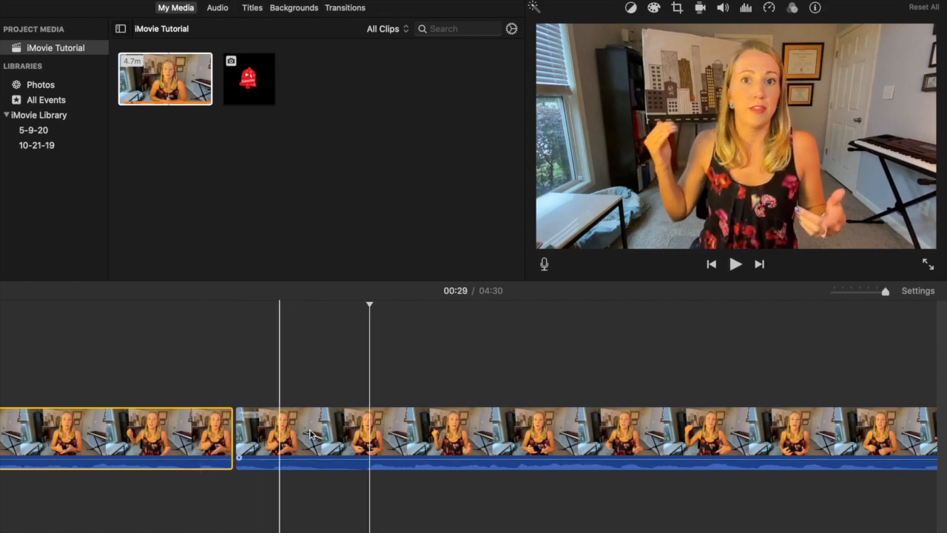
right_click(311, 436)
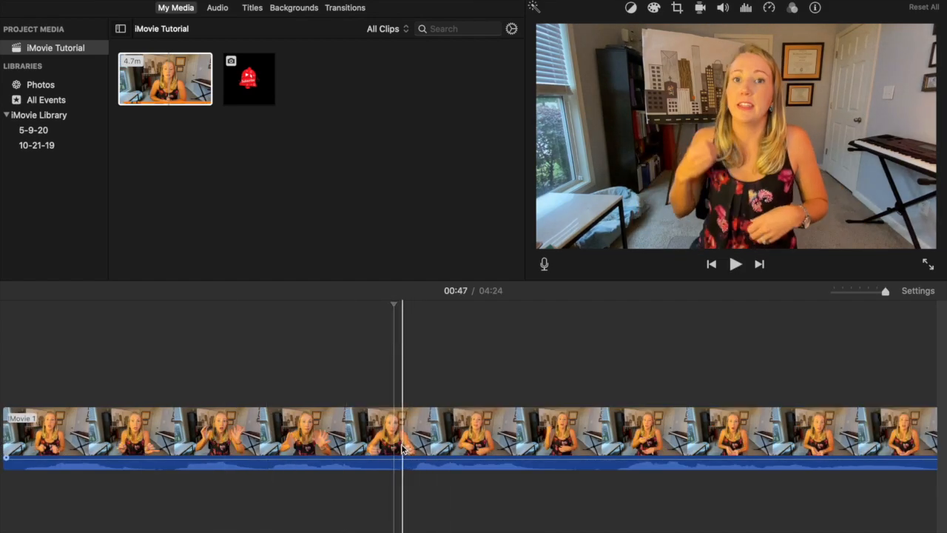
right_click(403, 444)
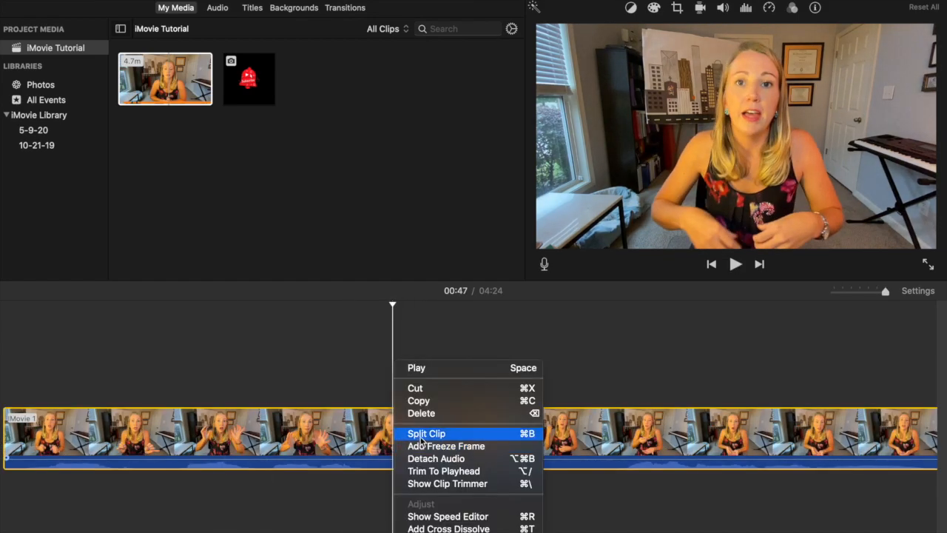
left_click(426, 433)
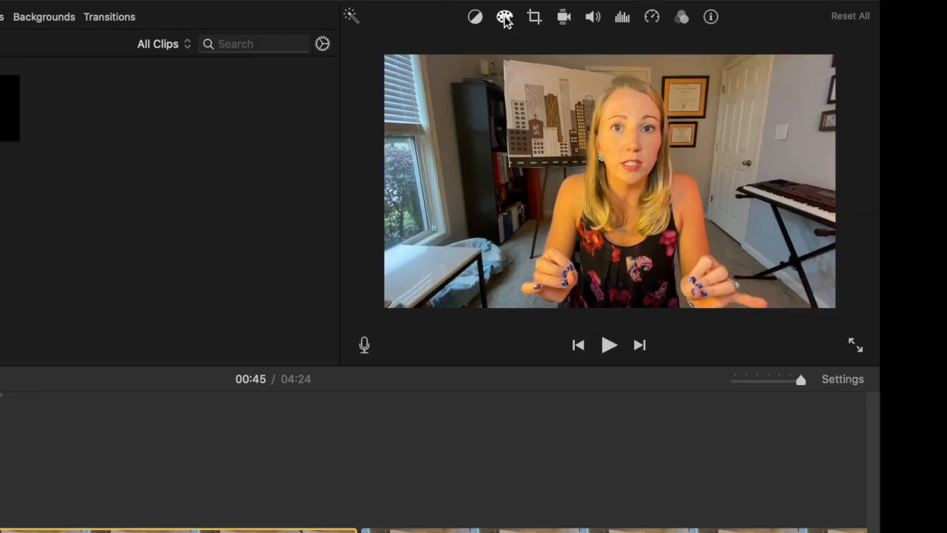
Test orange skin tone and warmer temperature on the middle clip, then return both to neutral
left_click(505, 16)
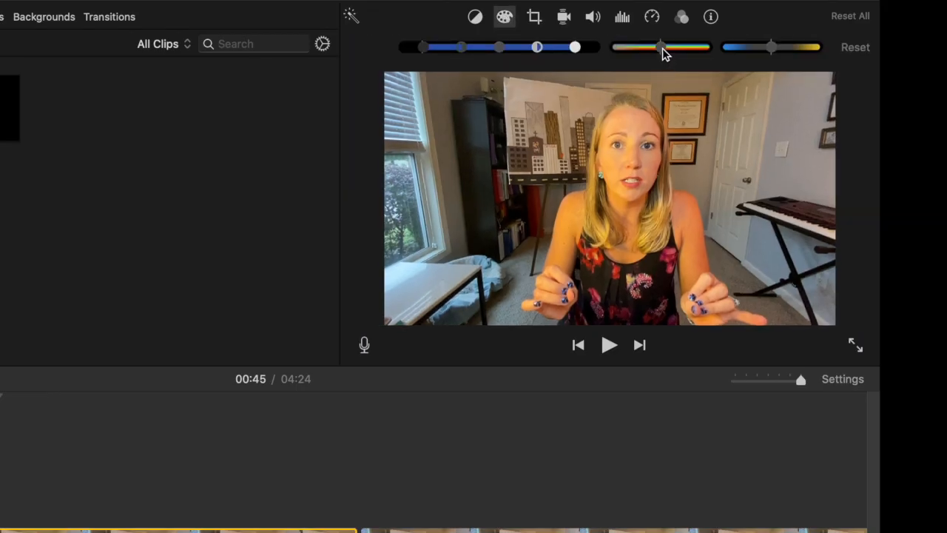
left_click_drag(659, 48, 703, 48)
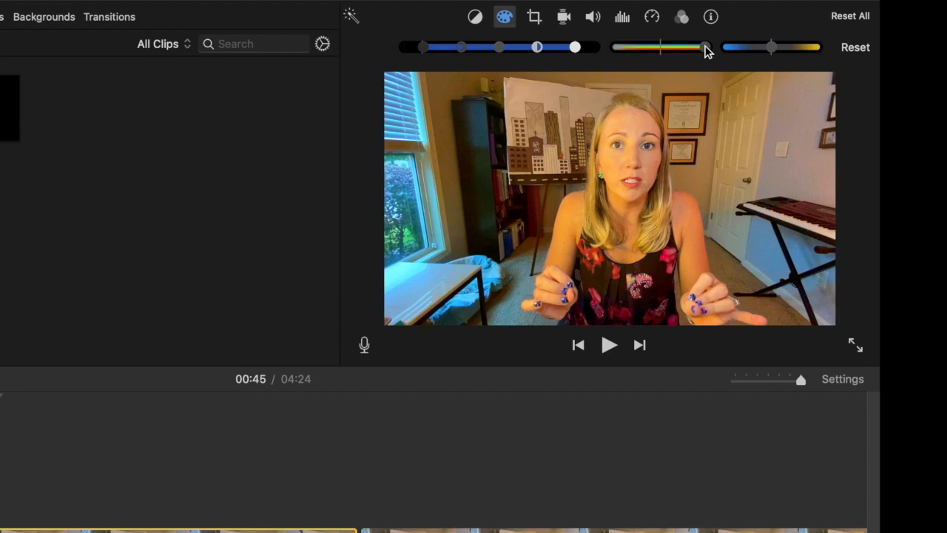
left_click_drag(771, 46, 814, 47)
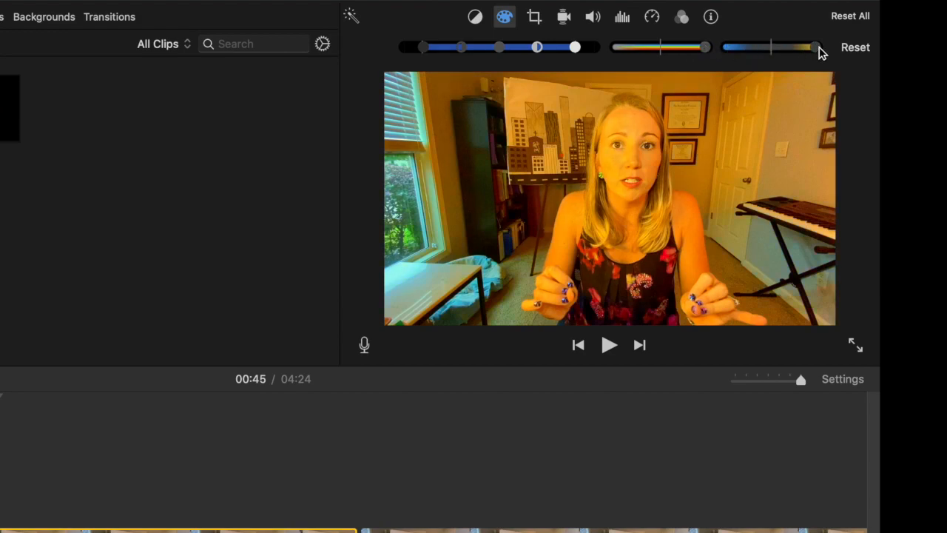
left_click_drag(799, 47, 769, 46)
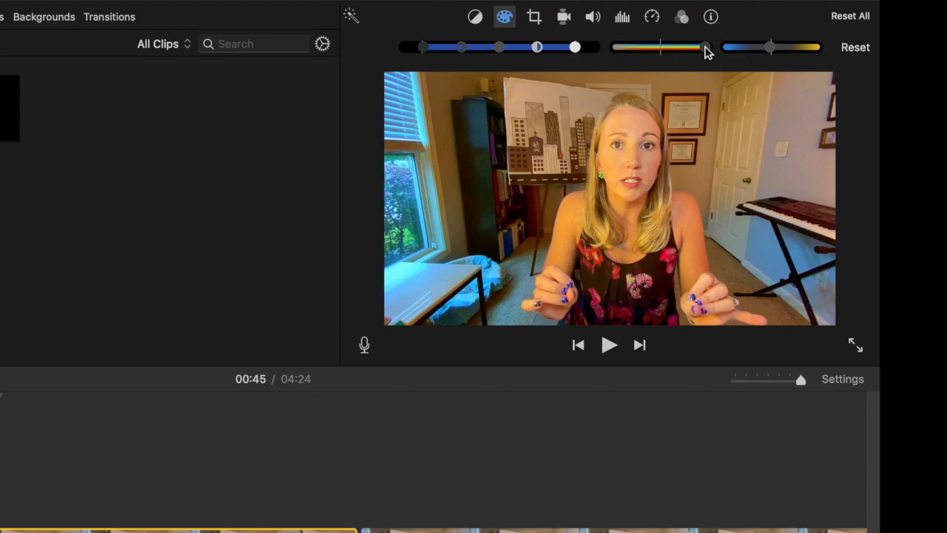
left_click_drag(702, 48, 658, 47)
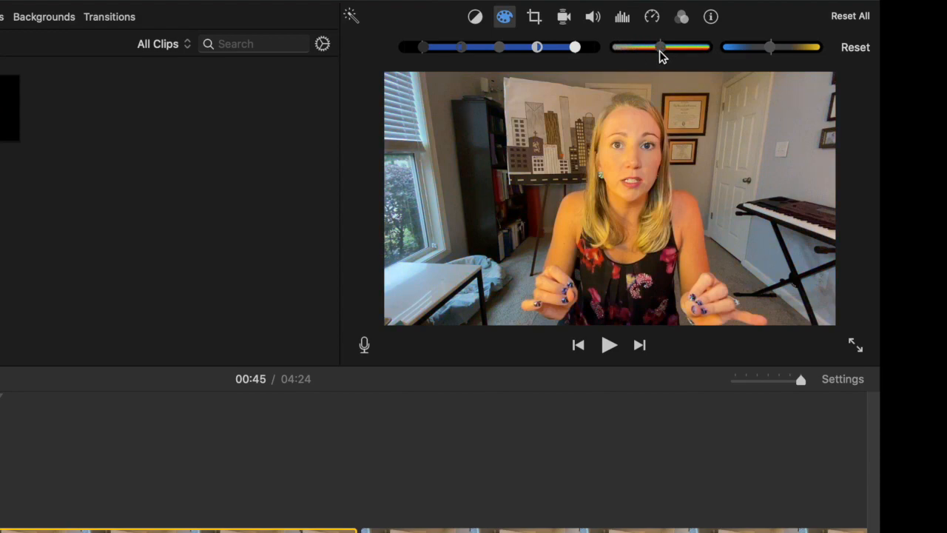
left_click(681, 16)
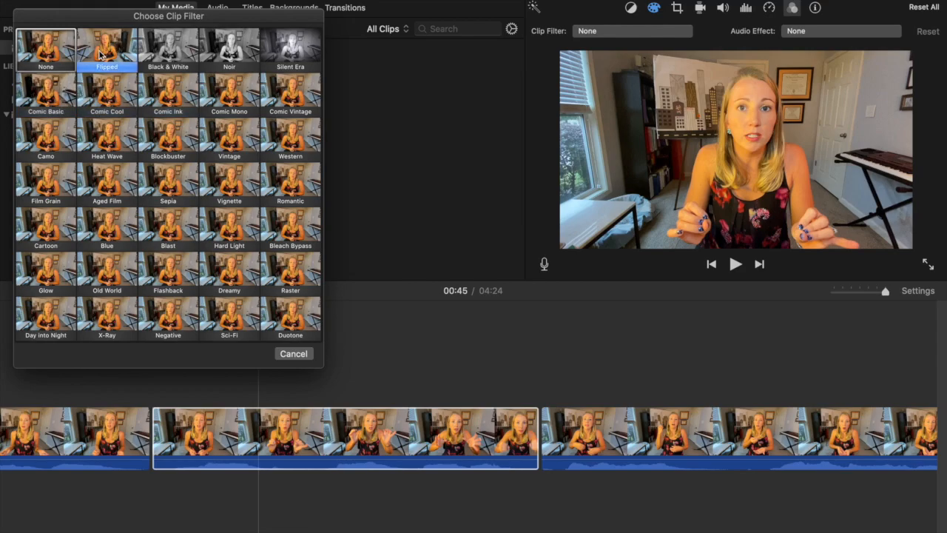
left_click(168, 48)
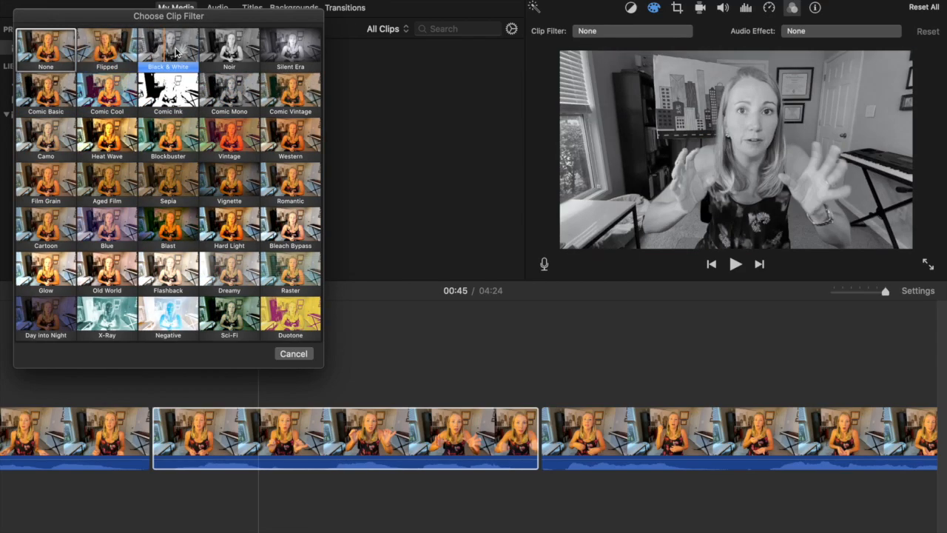
left_click(106, 137)
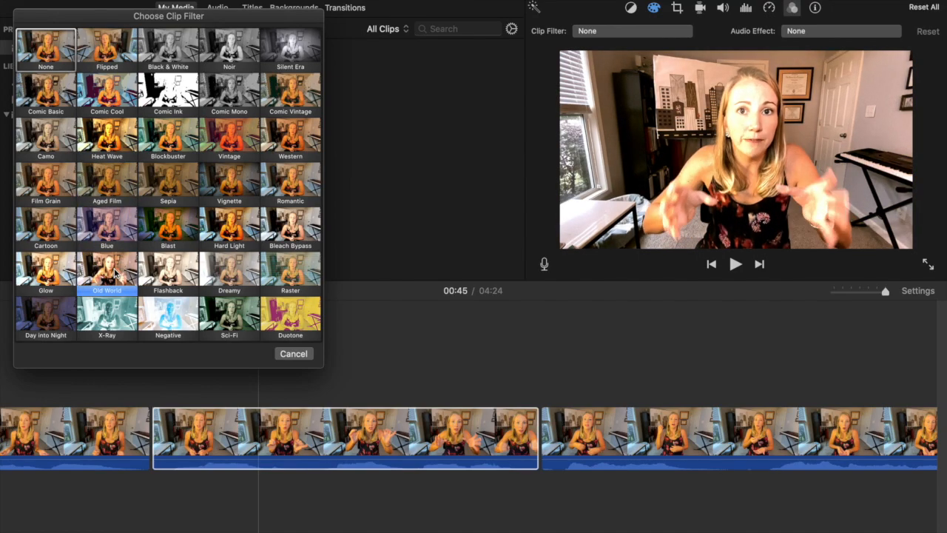
left_click(168, 269)
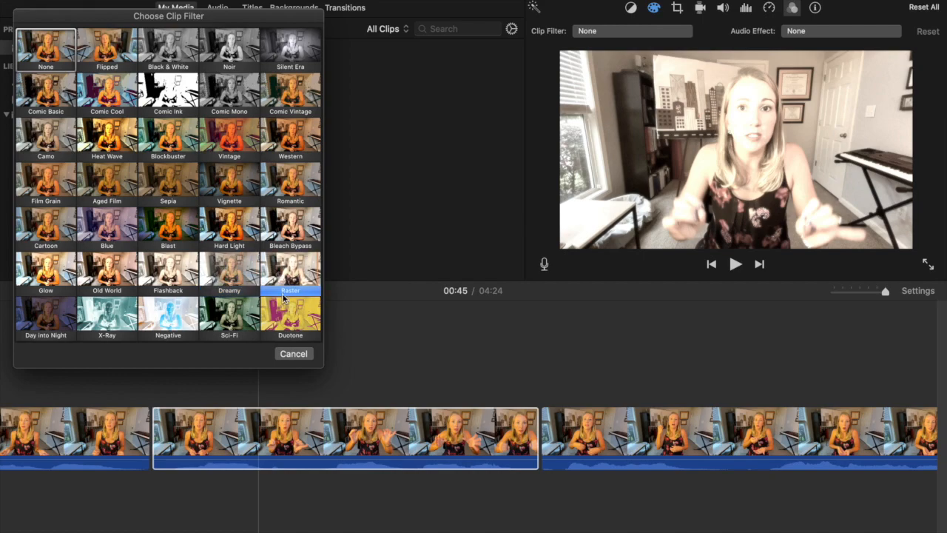
left_click(290, 315)
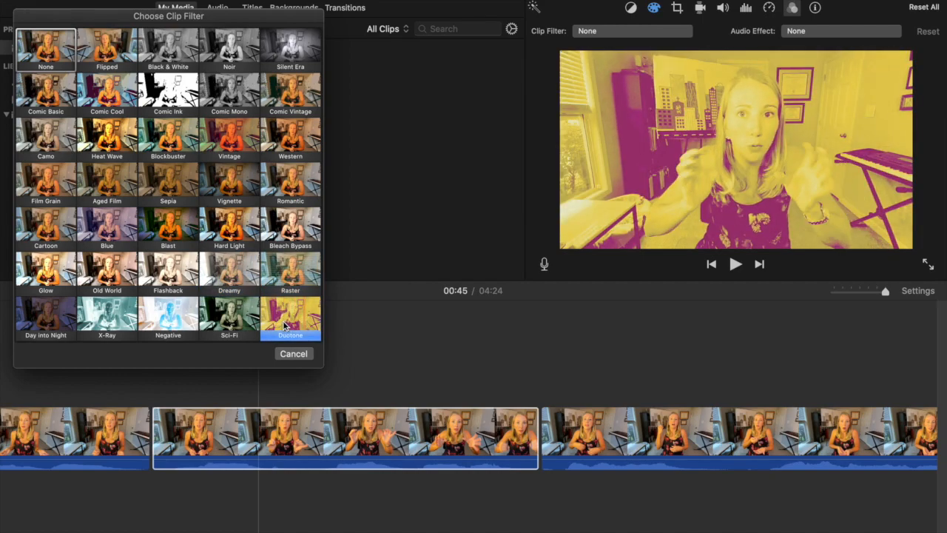
left_click(106, 95)
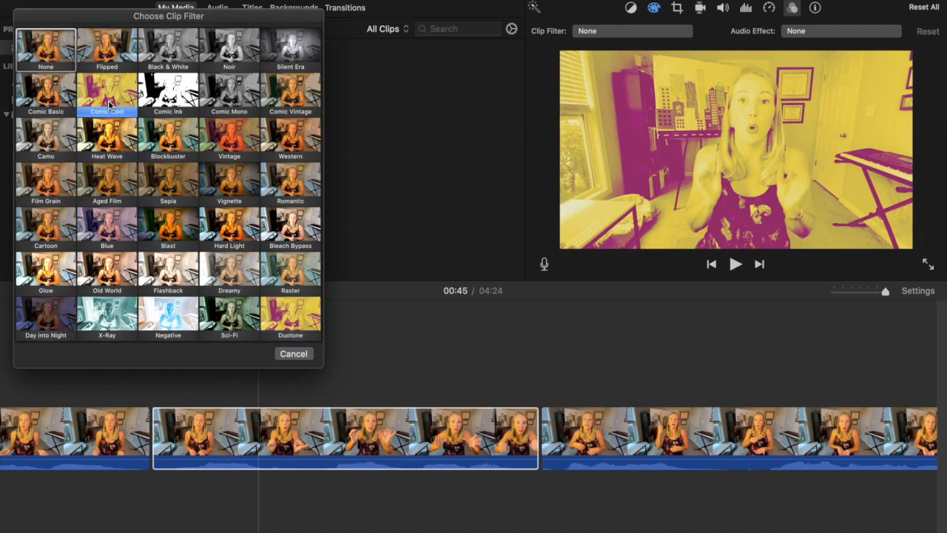
left_click(107, 95)
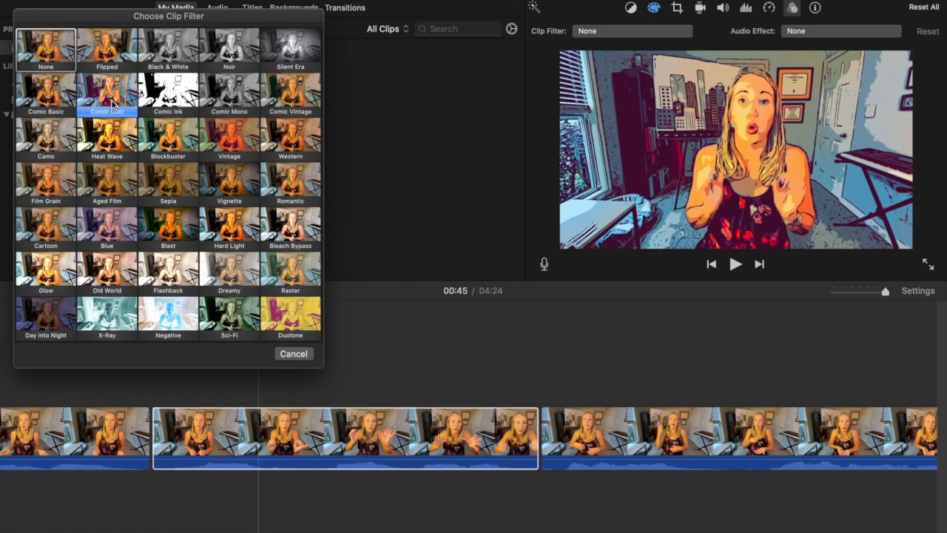
left_click(293, 353)
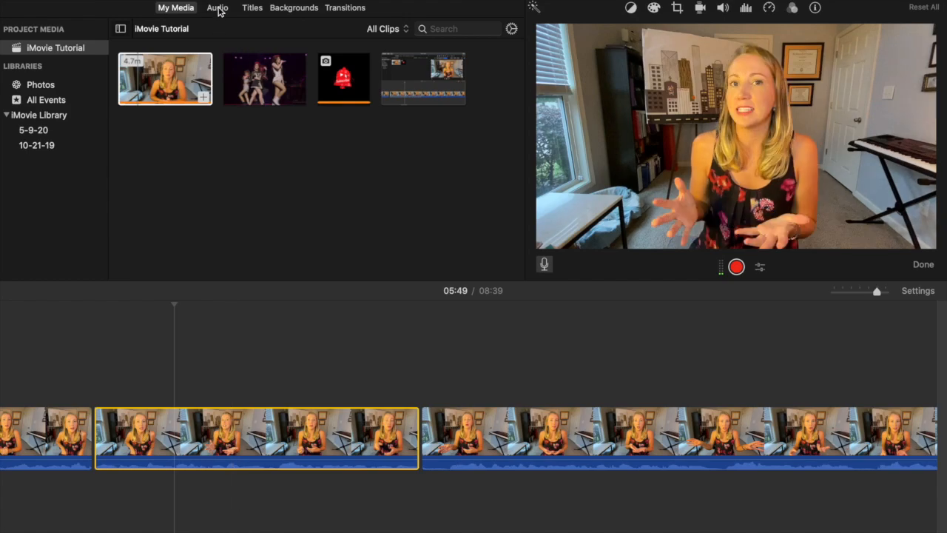
Open the audio library, preview the Intro 1 music track, and switch to Sound Effects
left_click(217, 7)
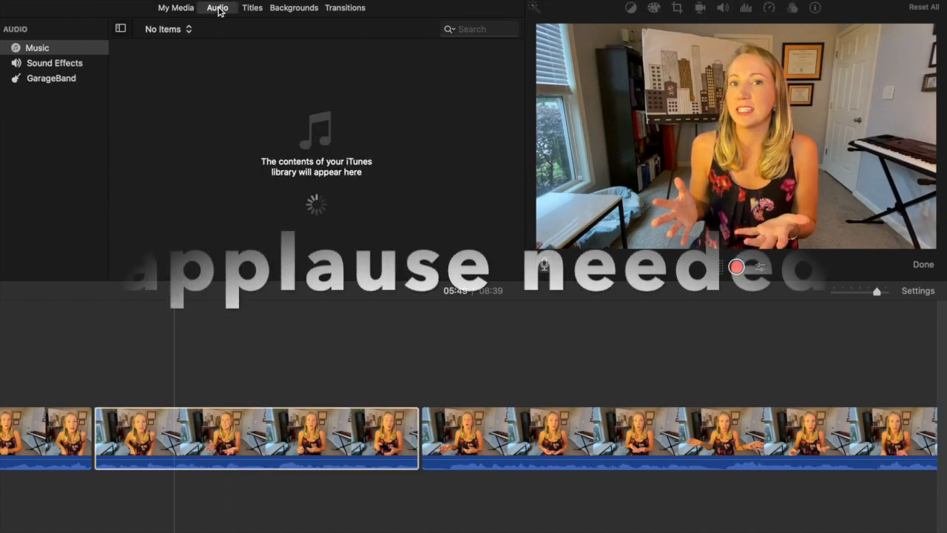
left_click(37, 47)
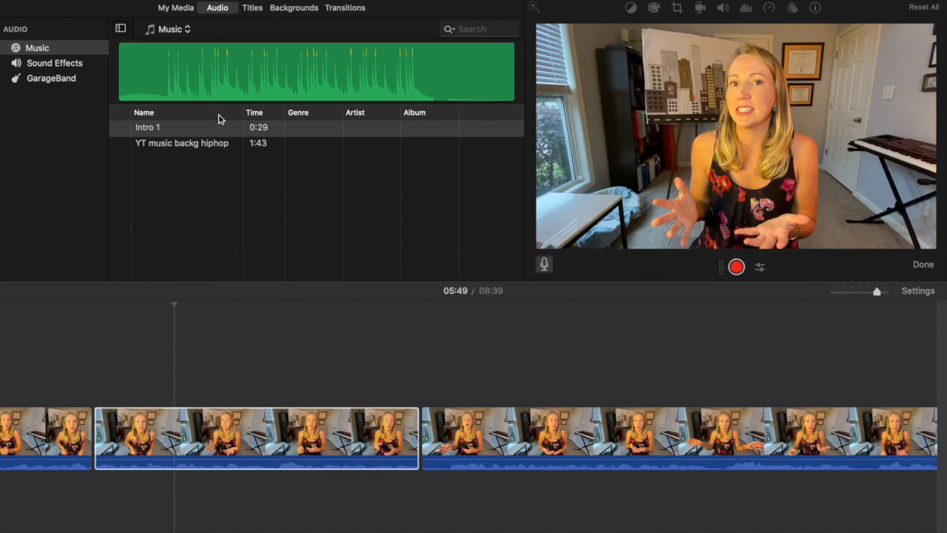
left_click(147, 127)
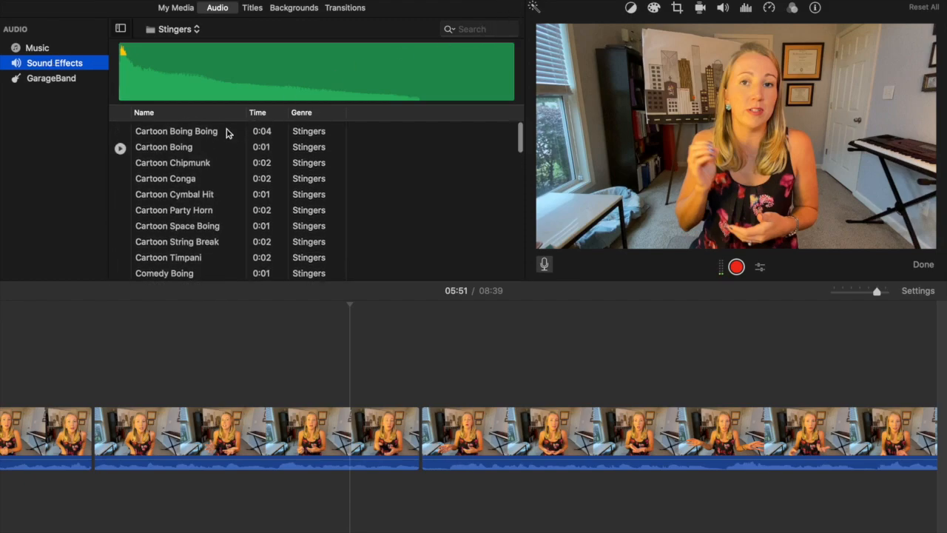
Pick the People sound-effect category and preview Recital and Stadium Crowd Applause
left_click(178, 29)
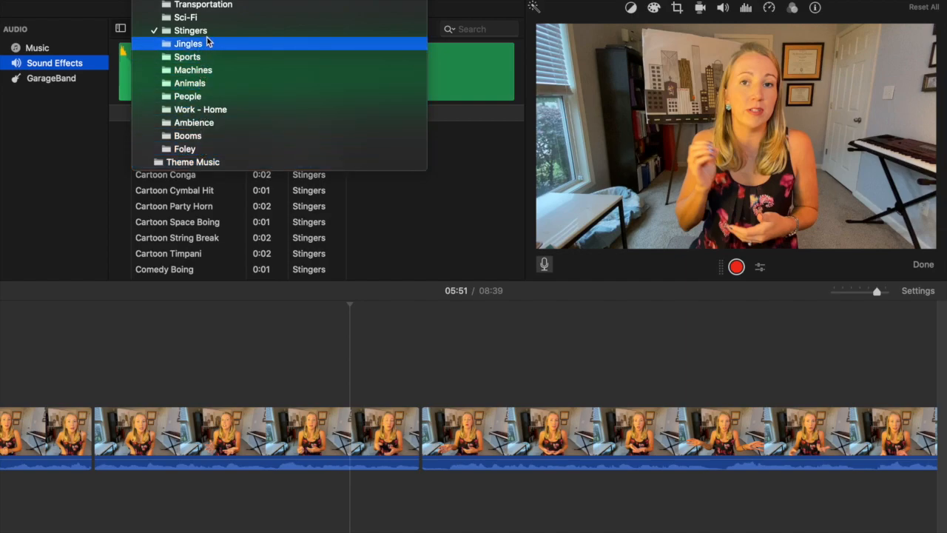
left_click(177, 29)
type("applause")
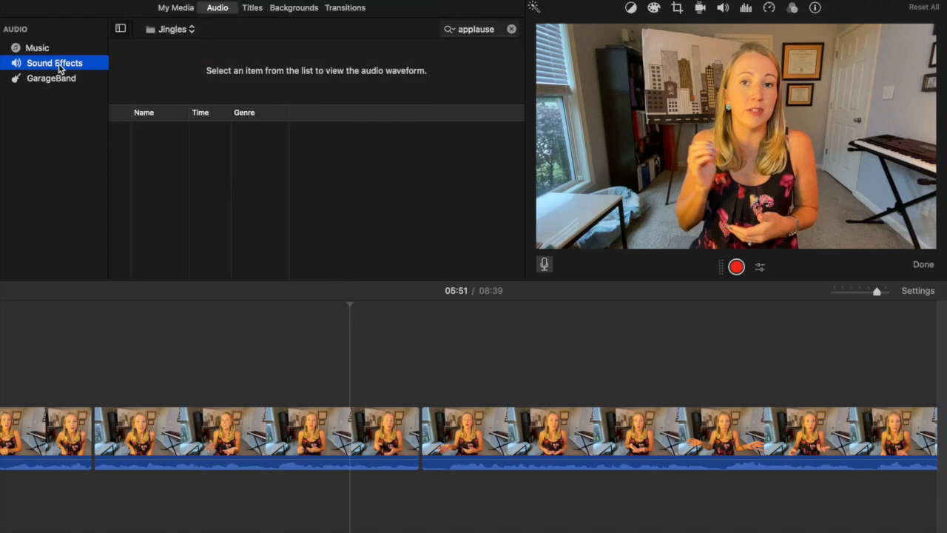
left_click(176, 29)
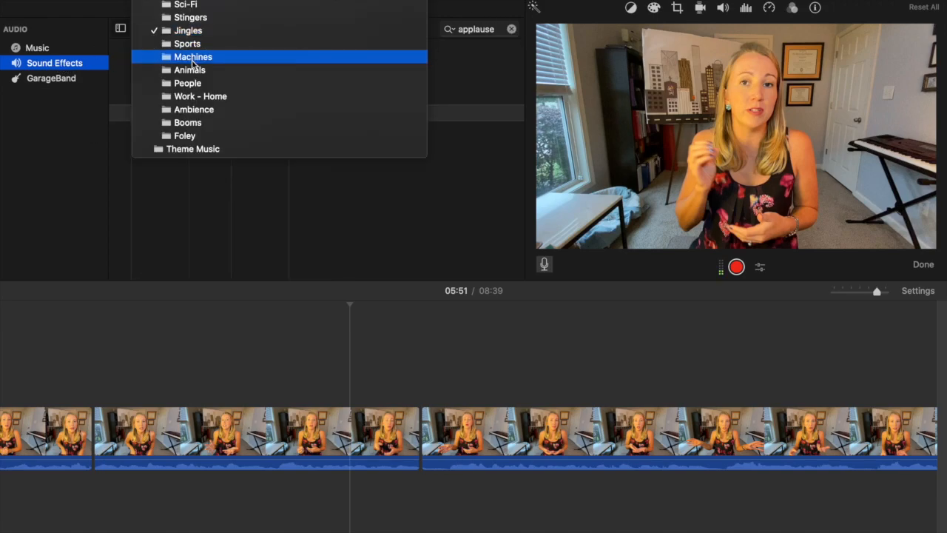
left_click(187, 83)
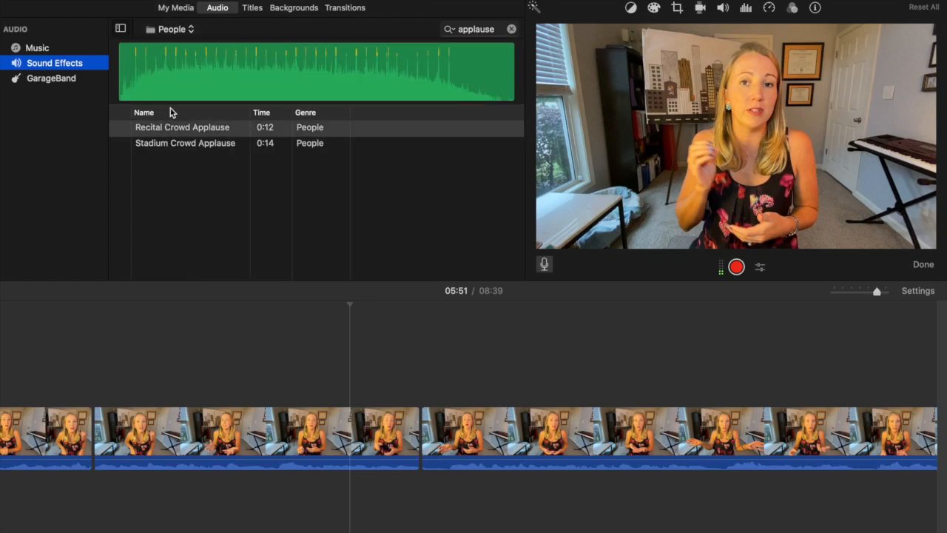
left_click(182, 127)
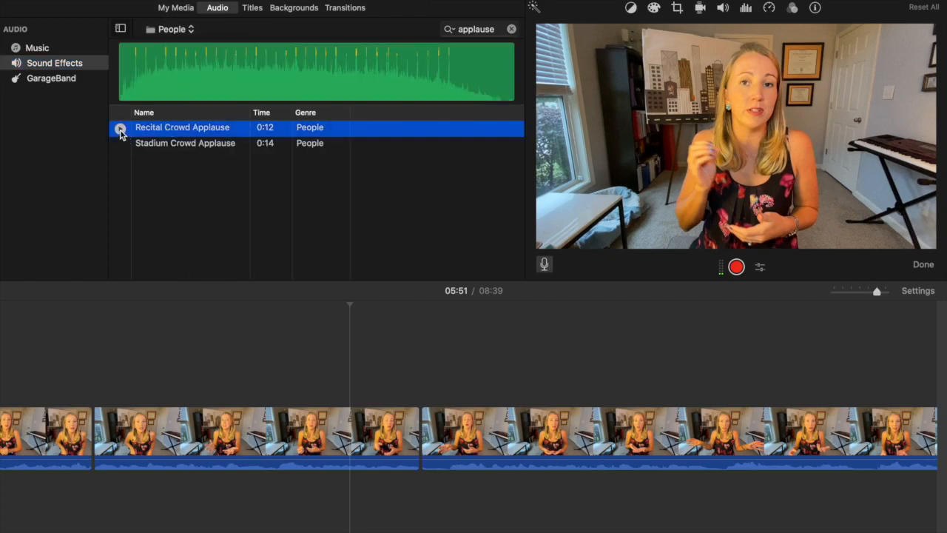
left_click(185, 143)
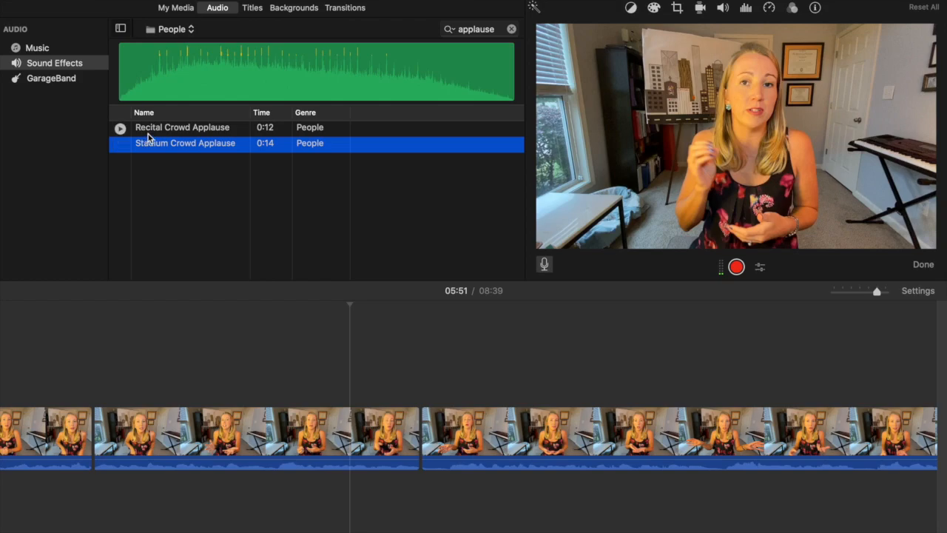
left_click(182, 127)
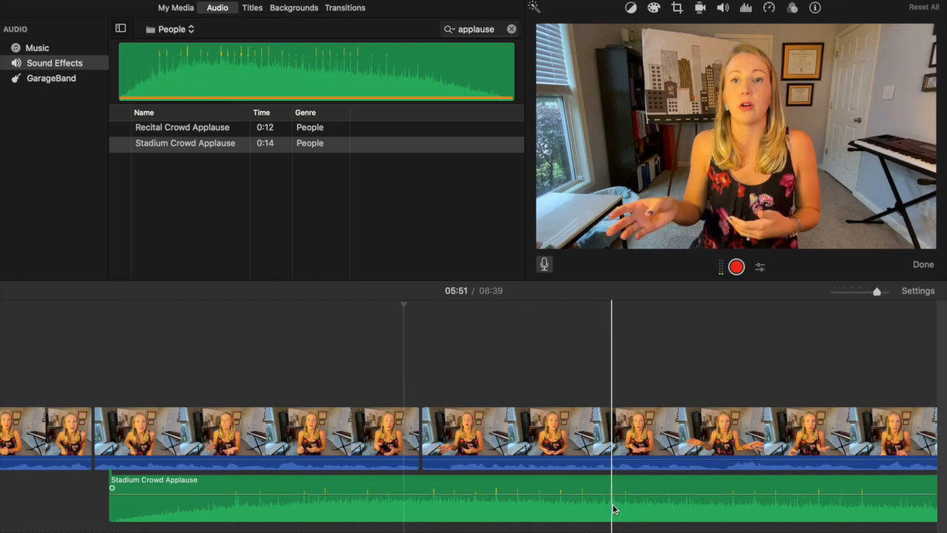
Split the Stadium Crowd Applause clip in two using Split Clip
right_click(615, 509)
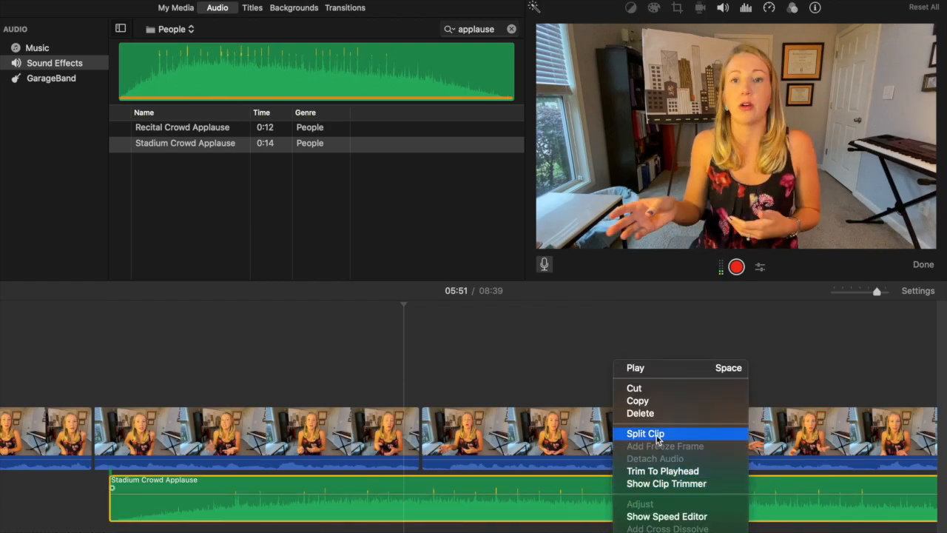
left_click(646, 434)
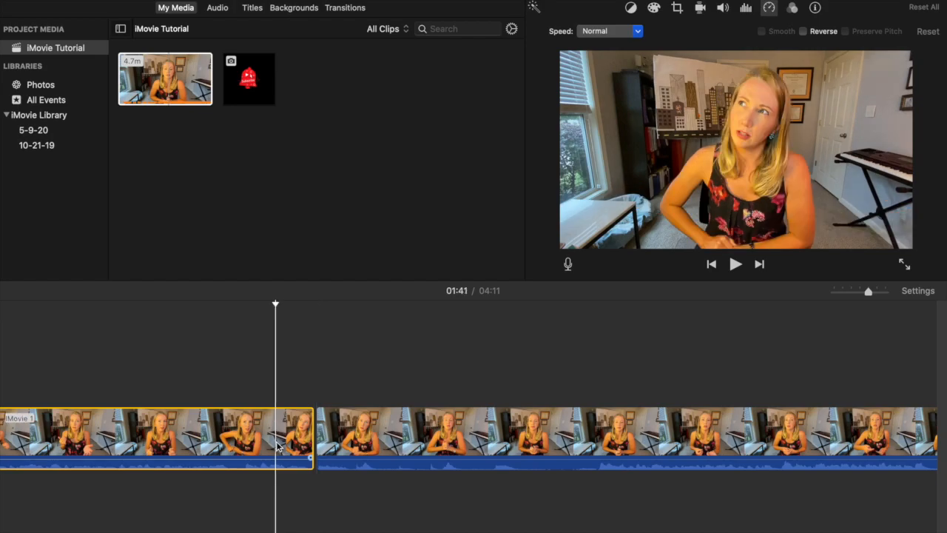
Select the short middle clip and set its playback speed to Slow
left_click(735, 264)
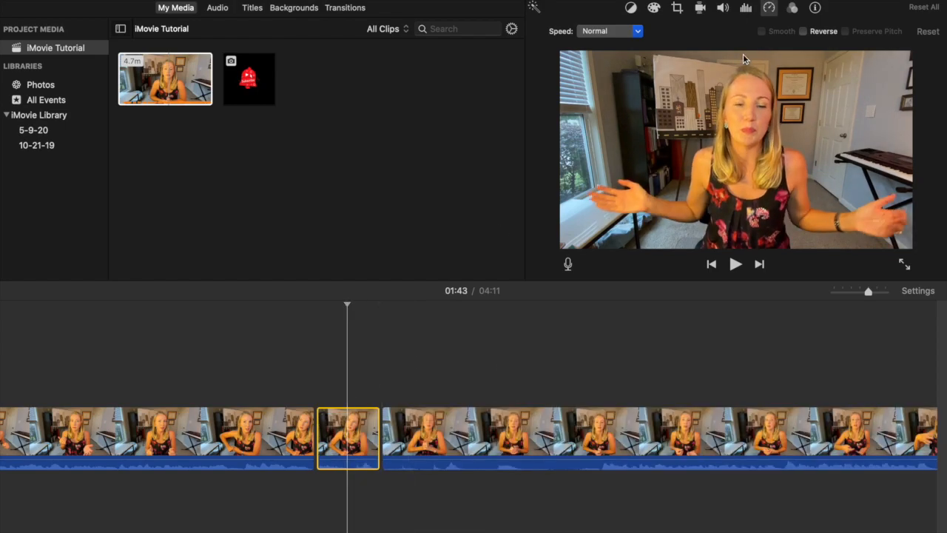
left_click(722, 8)
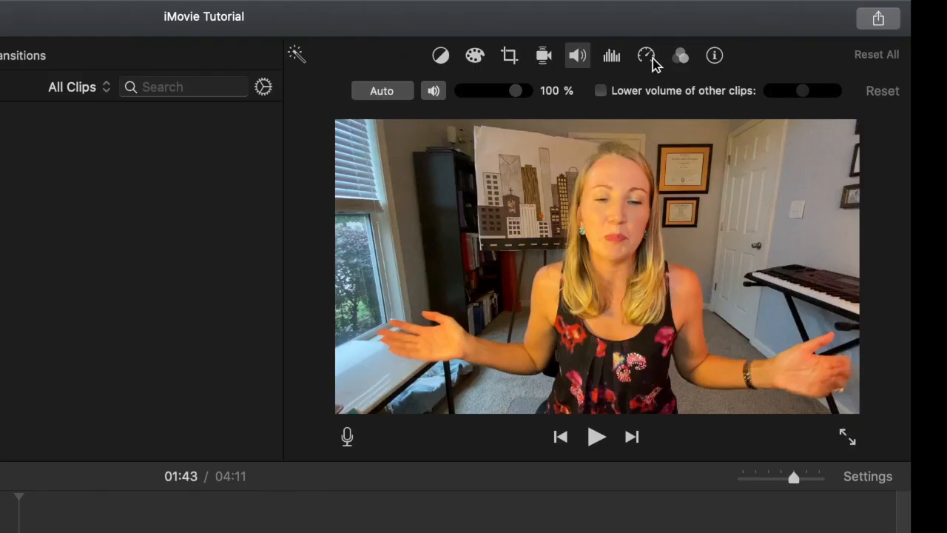
left_click(645, 55)
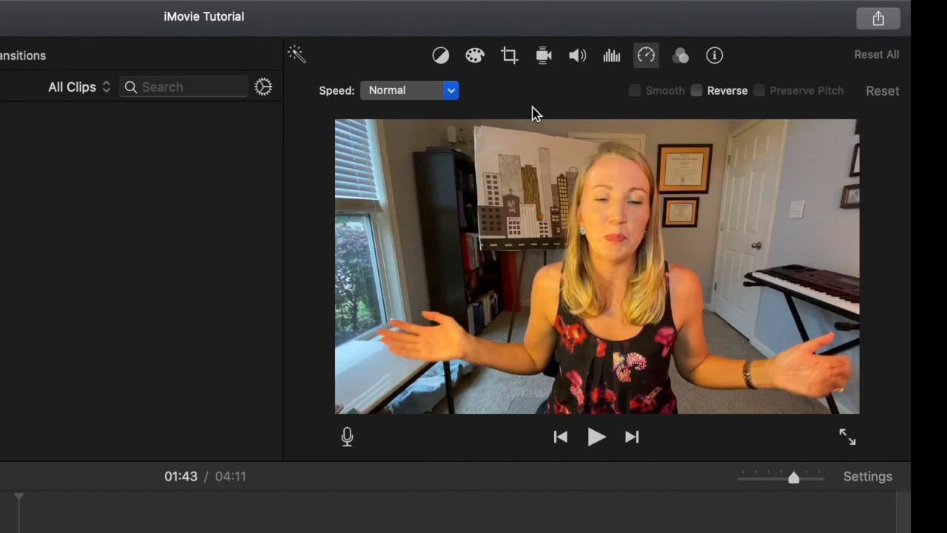
left_click(409, 90)
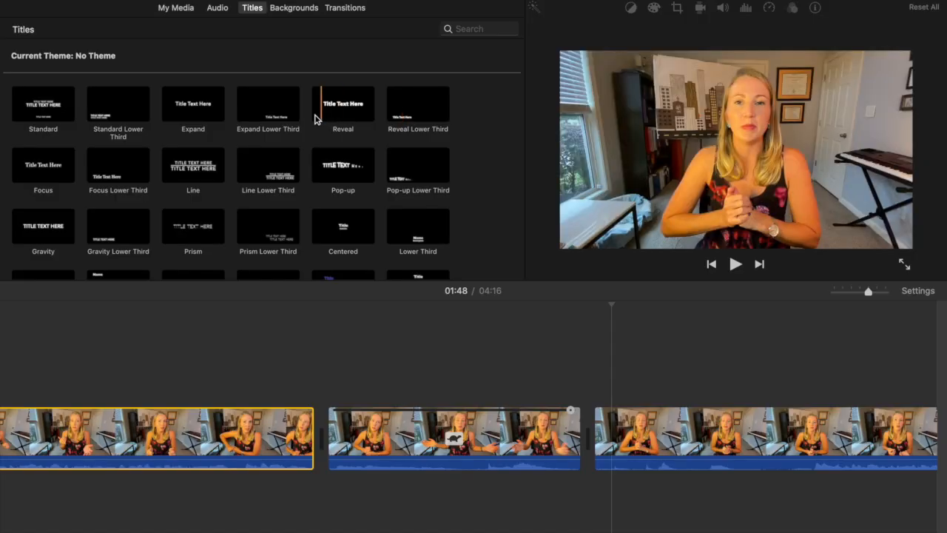
mouse_move(342, 107)
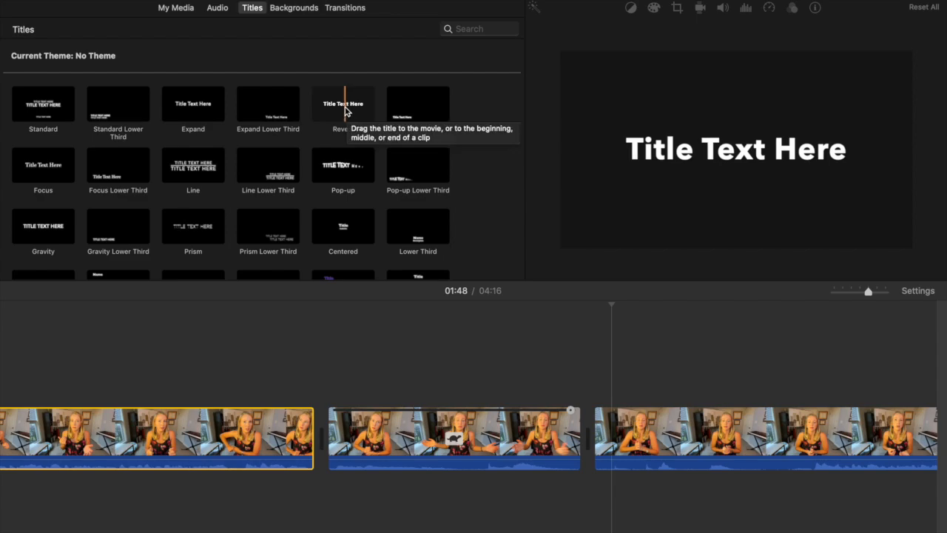
mouse_move(268, 178)
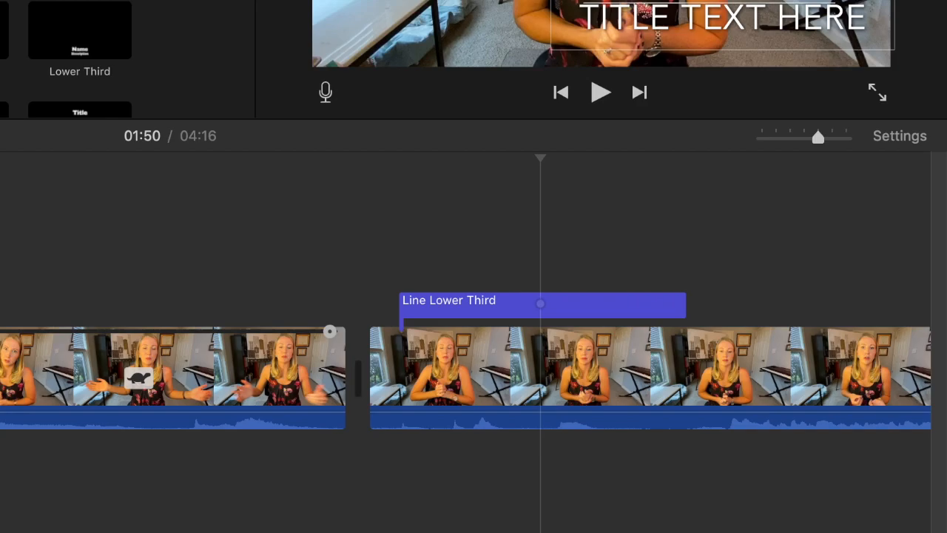
Set the CHEERFULLY title text in American Typewriter Bold at size 100
left_click(252, 7)
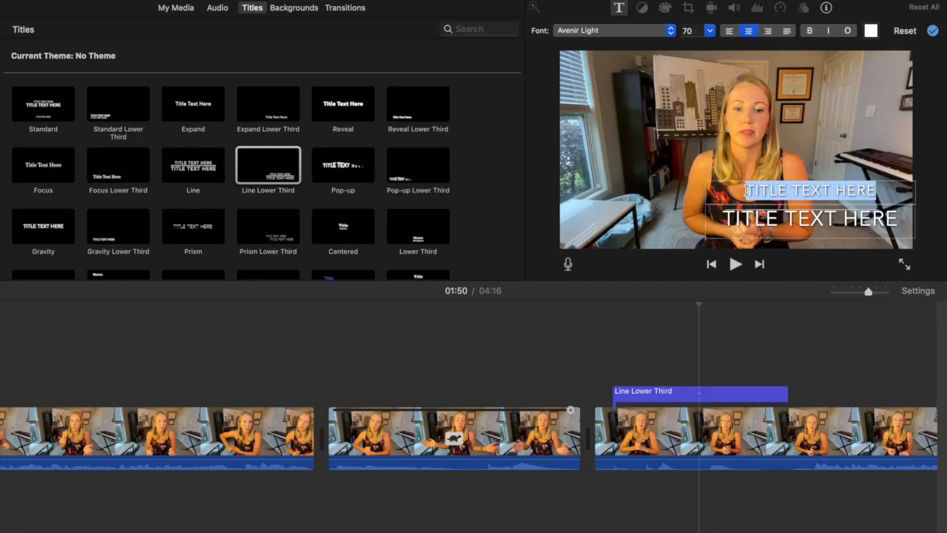
left_click(613, 31)
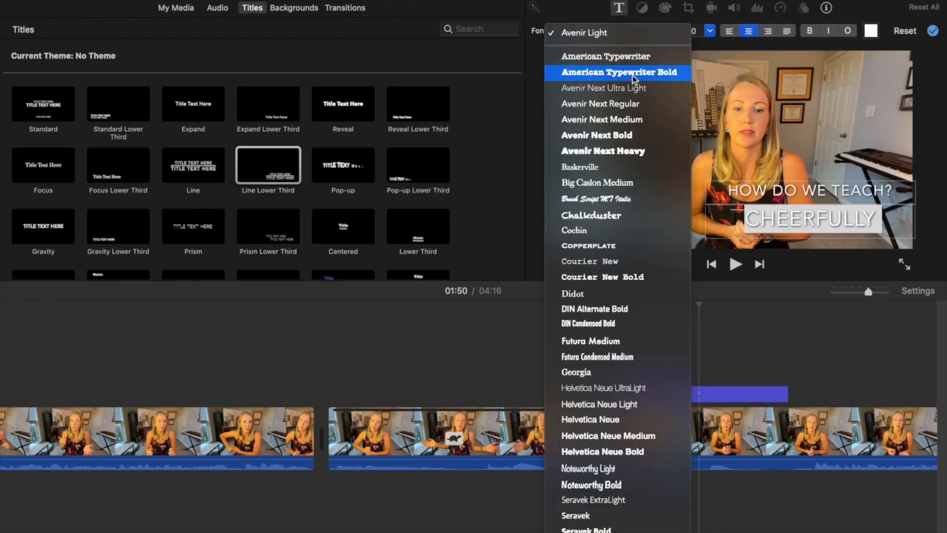
left_click(619, 71)
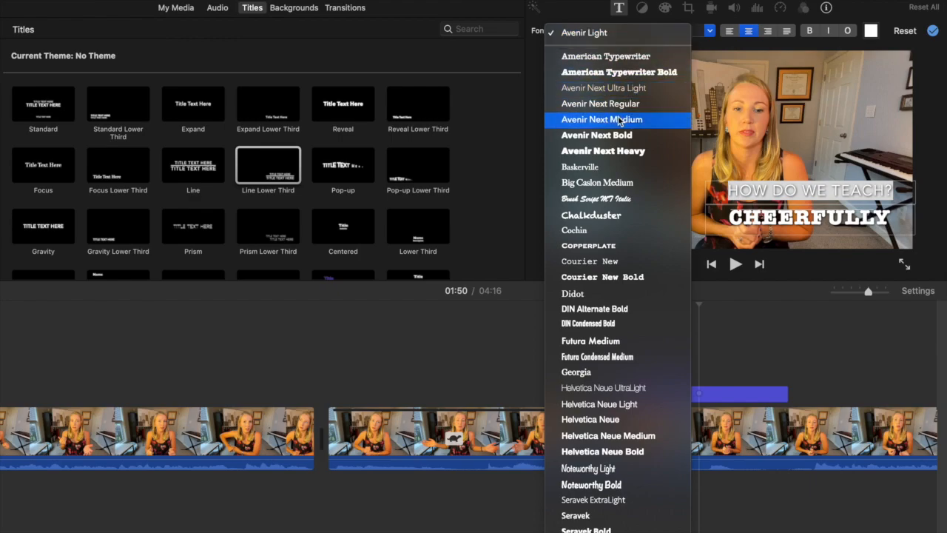
left_click(603, 151)
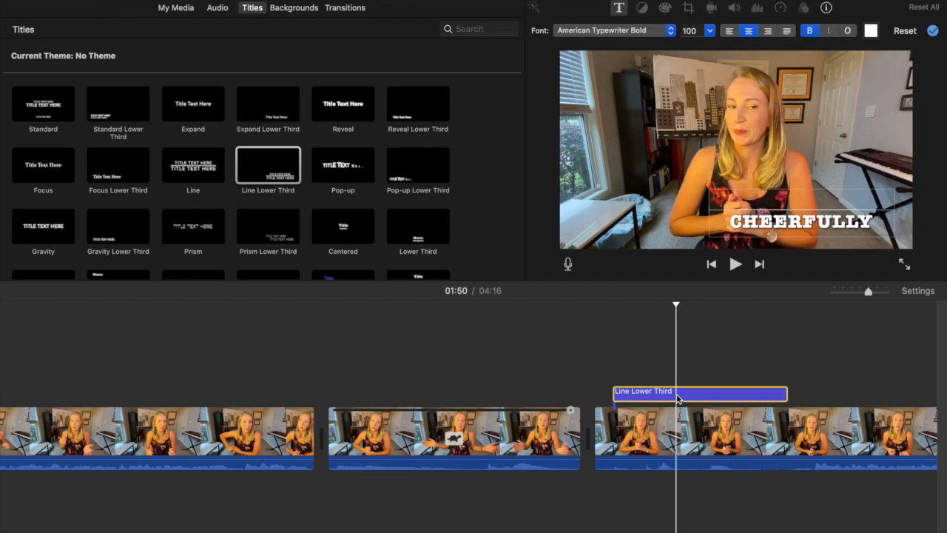
mouse_move(612, 390)
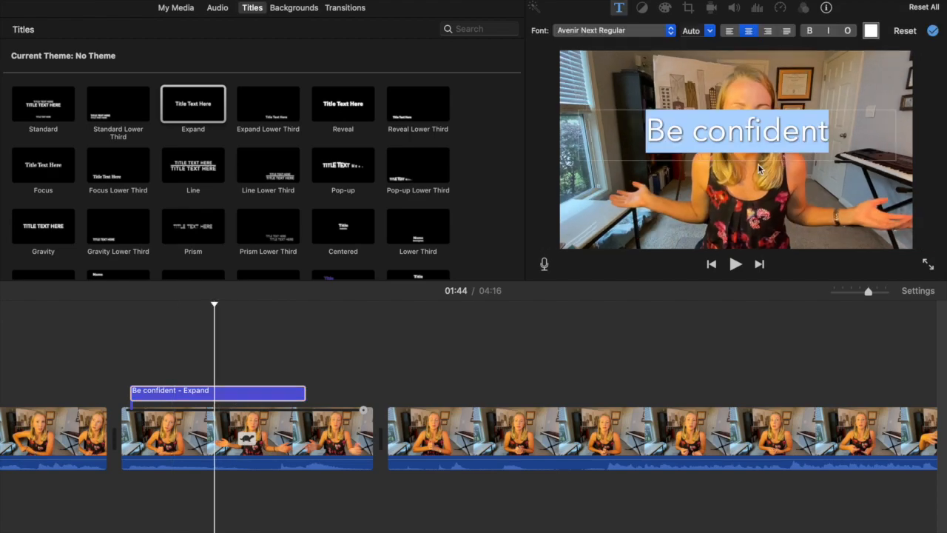
Give the Be confident title Chalkduster font and blue lettering, after trying teal and pink
left_click(610, 30)
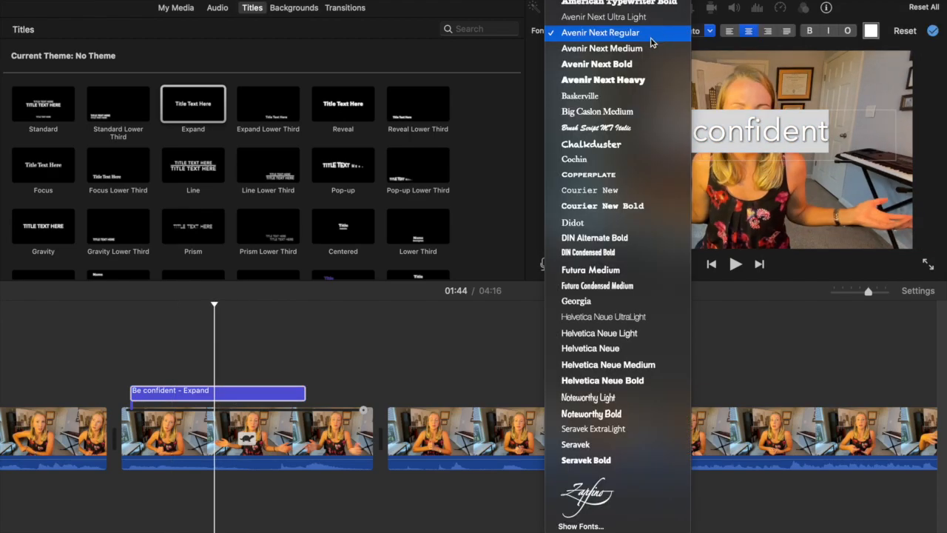
left_click(600, 33)
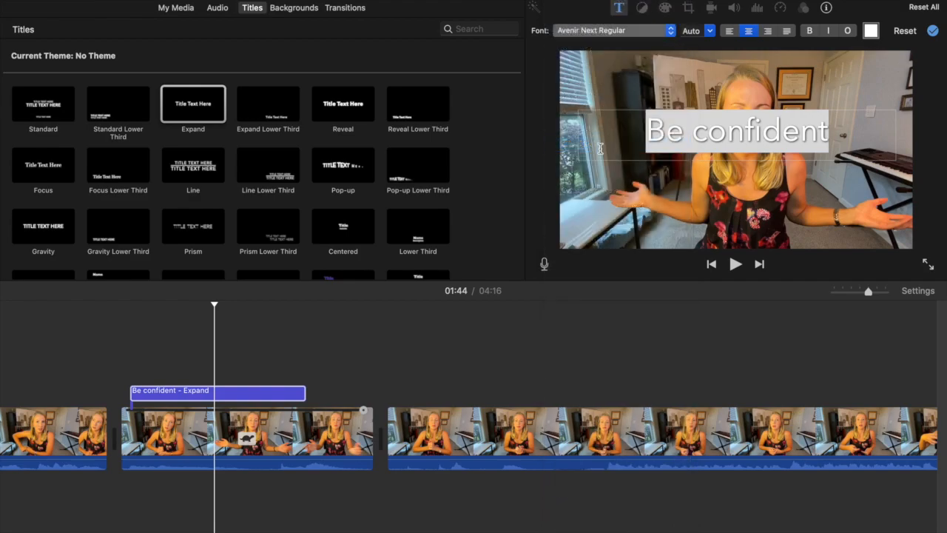
left_click(612, 31)
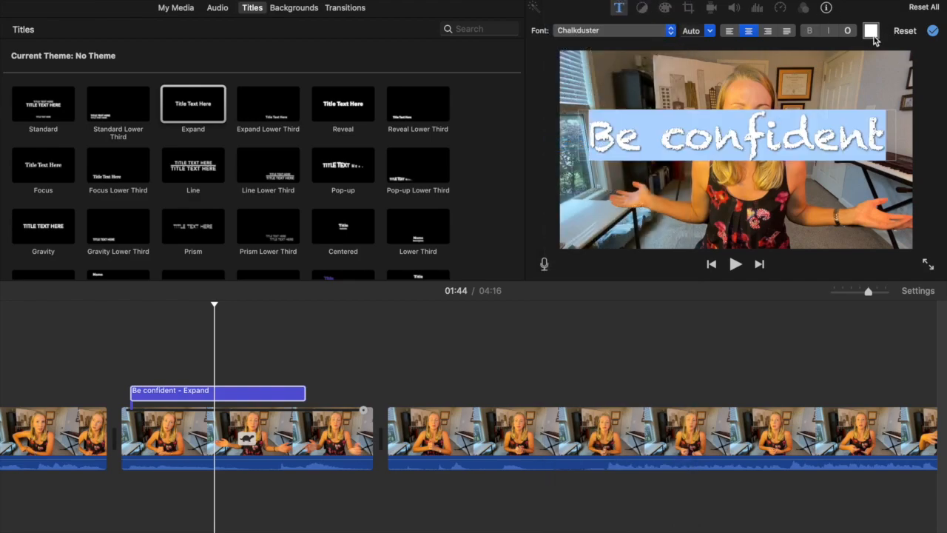
left_click(871, 30)
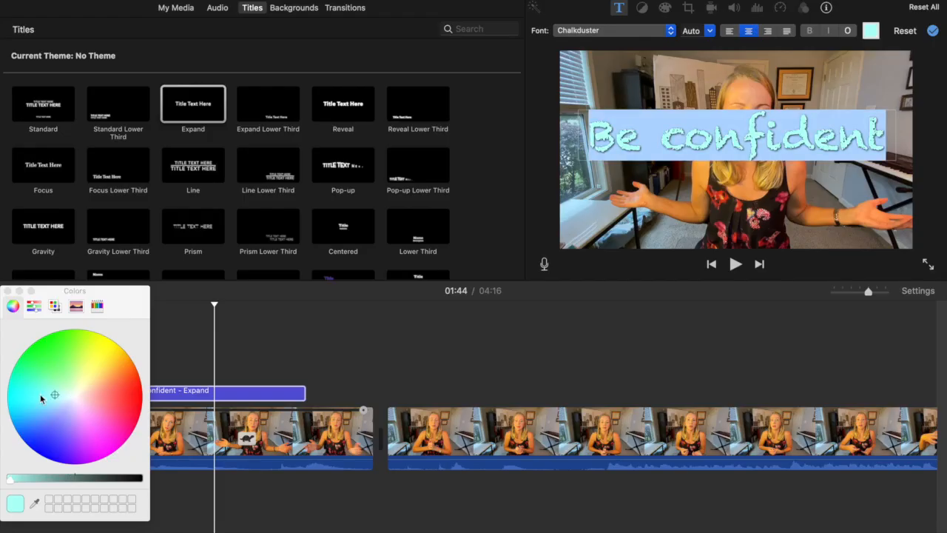
left_click(126, 433)
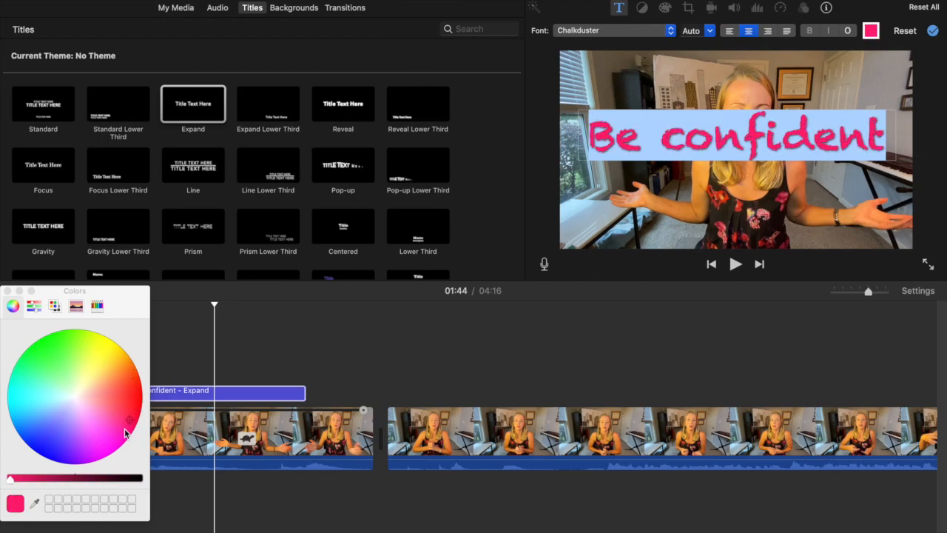
left_click(35, 433)
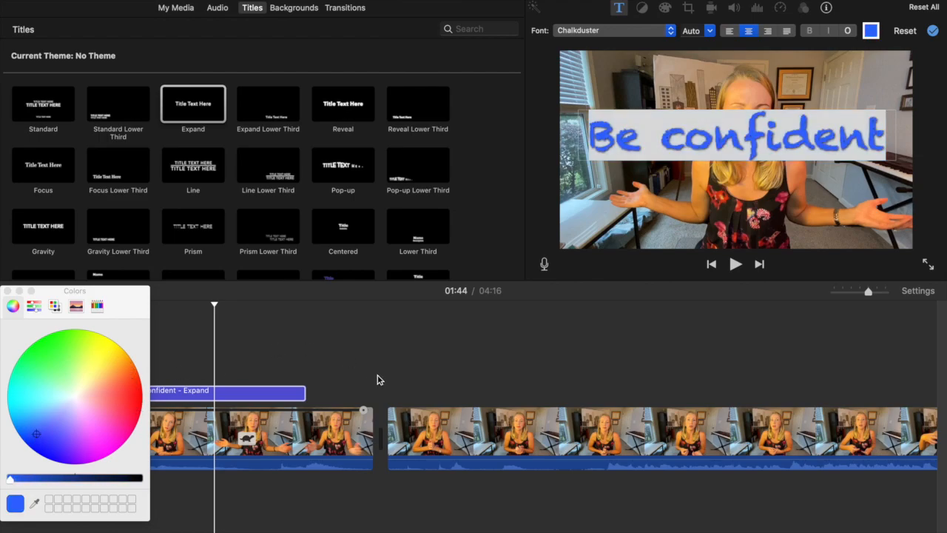
left_click(176, 7)
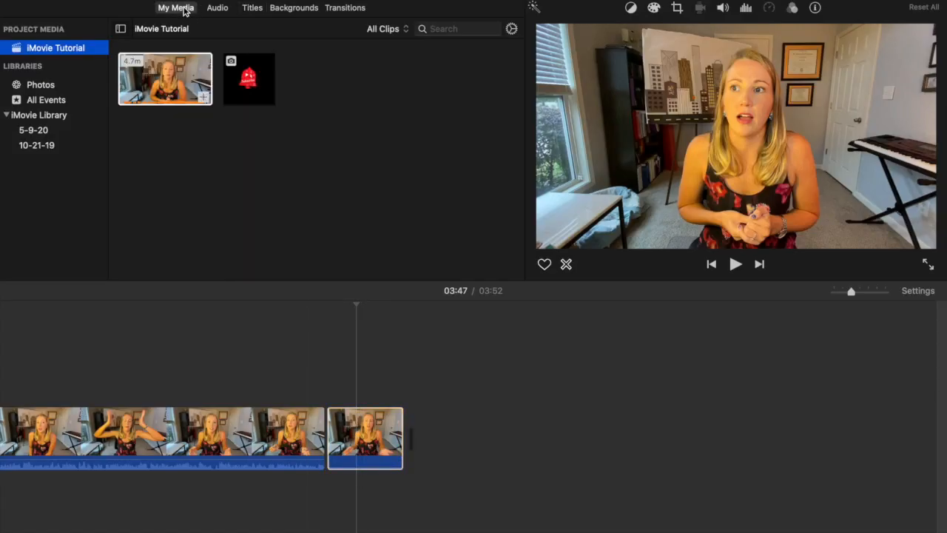
Place the Subscribe bell image above the final clip and crop it to Fit
left_click(248, 78)
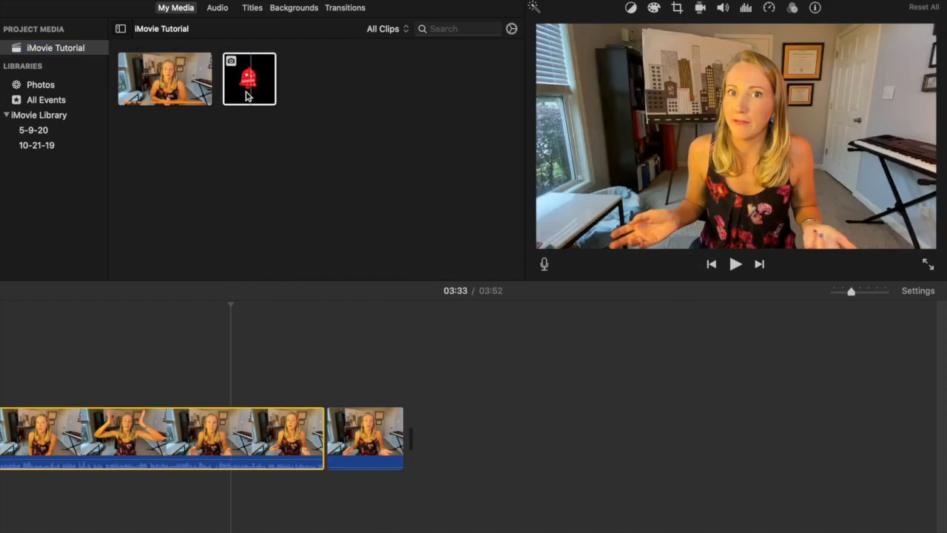
left_click_drag(249, 79, 344, 384)
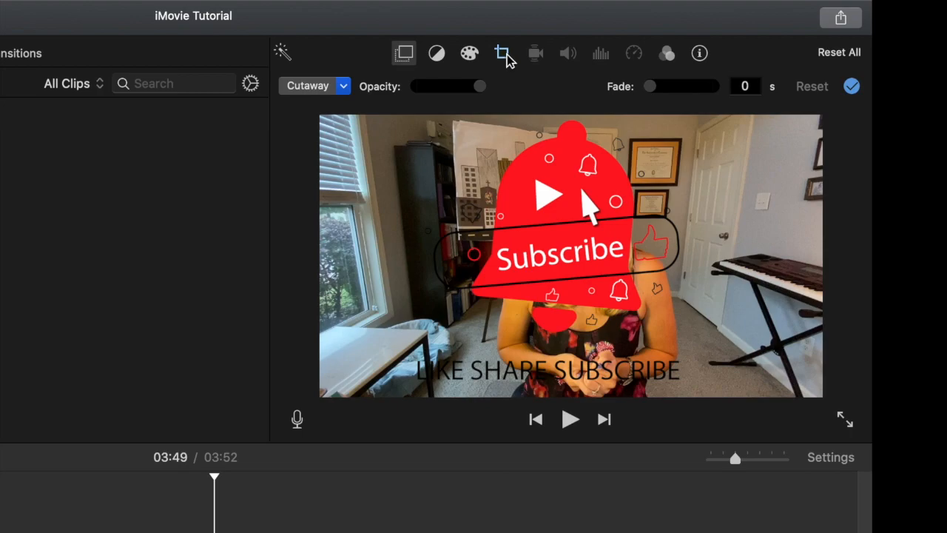
left_click(503, 52)
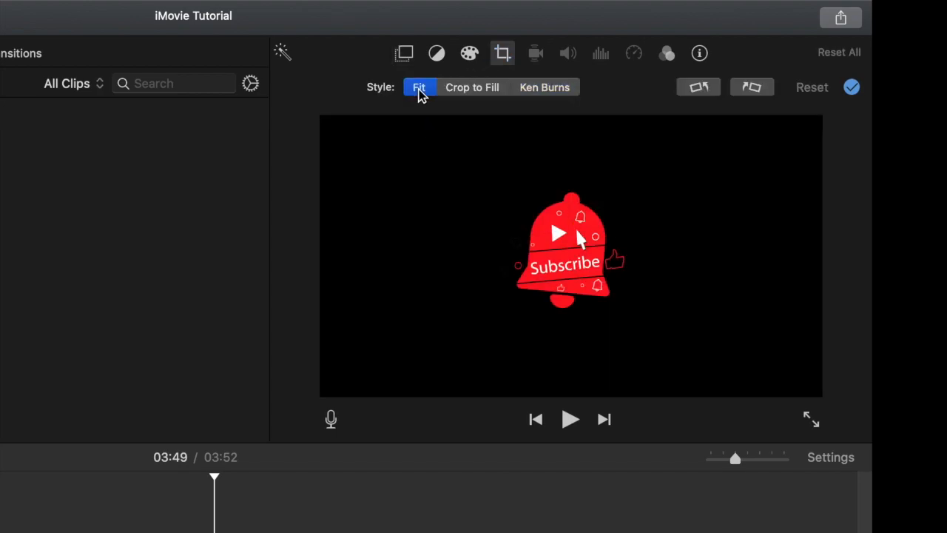
mouse_move(694, 246)
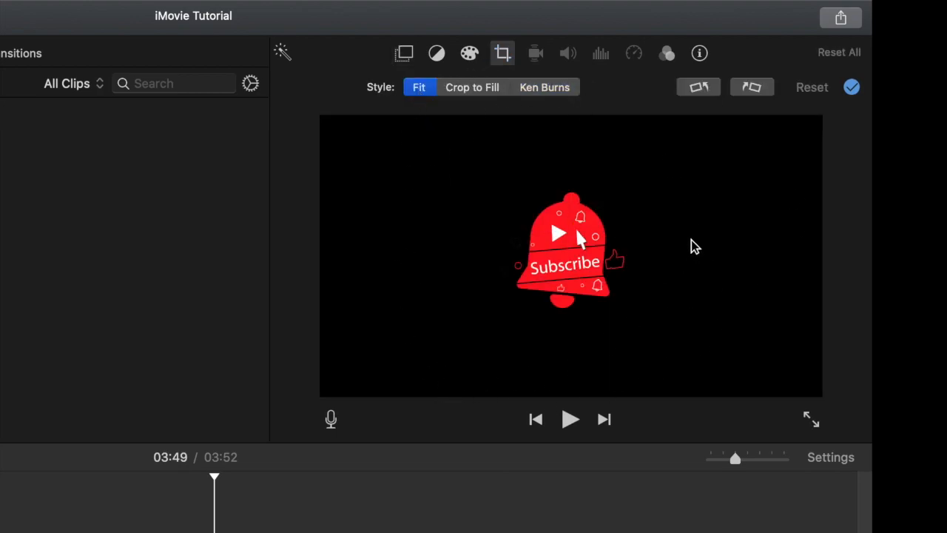
mouse_move(437, 126)
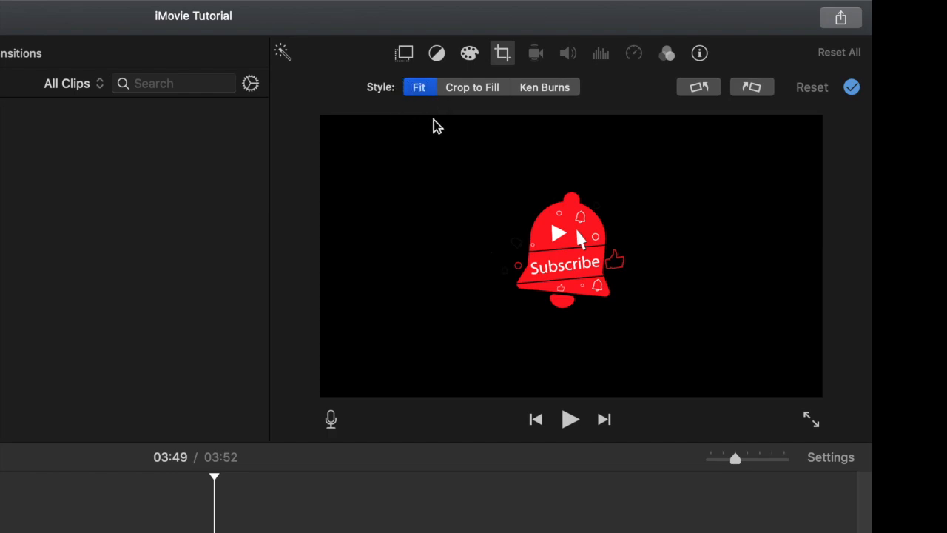
mouse_move(466, 102)
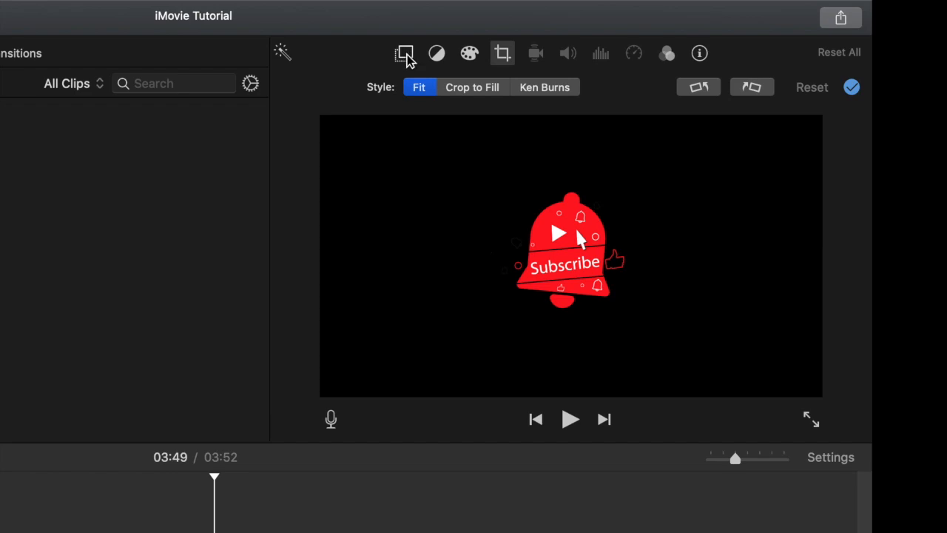
left_click(405, 52)
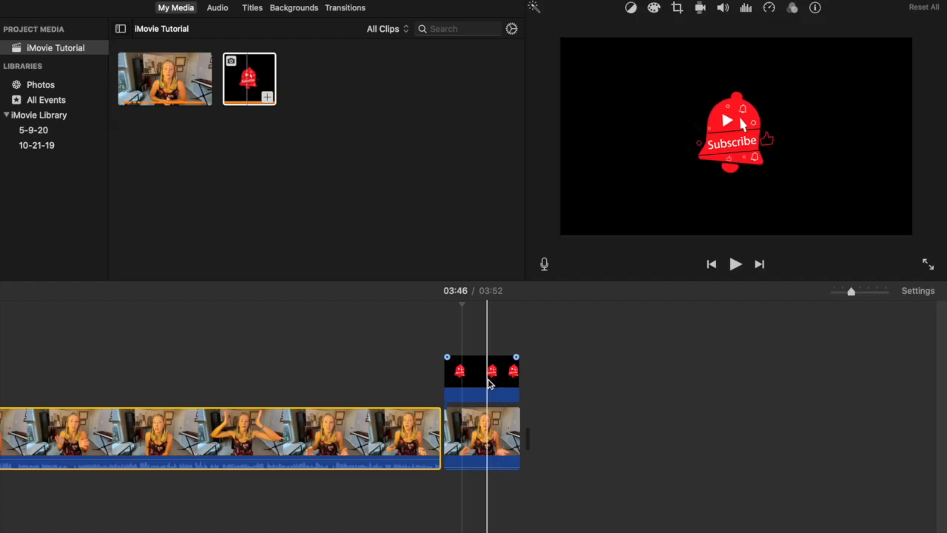
Make the bell overlay Picture in Picture and shrink it into the top-right corner
left_click(577, 30)
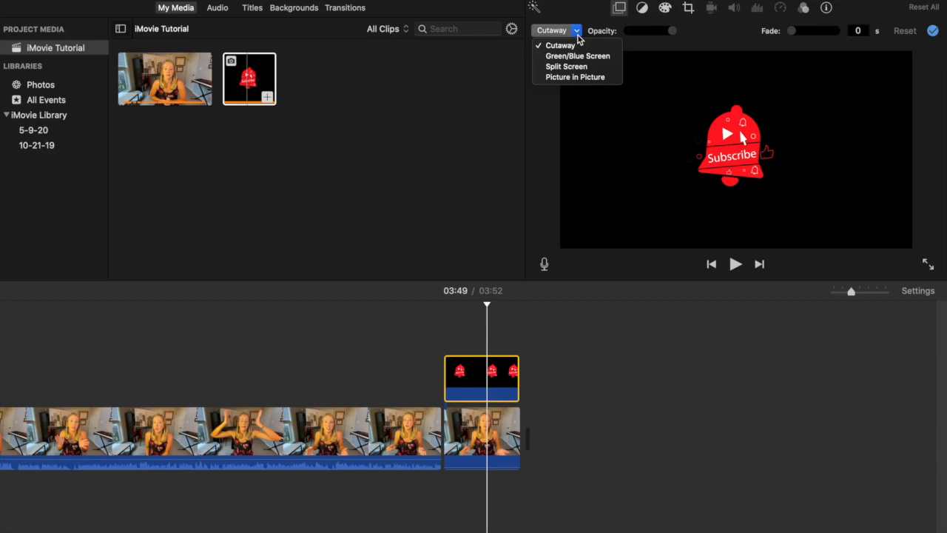
mouse_move(576, 66)
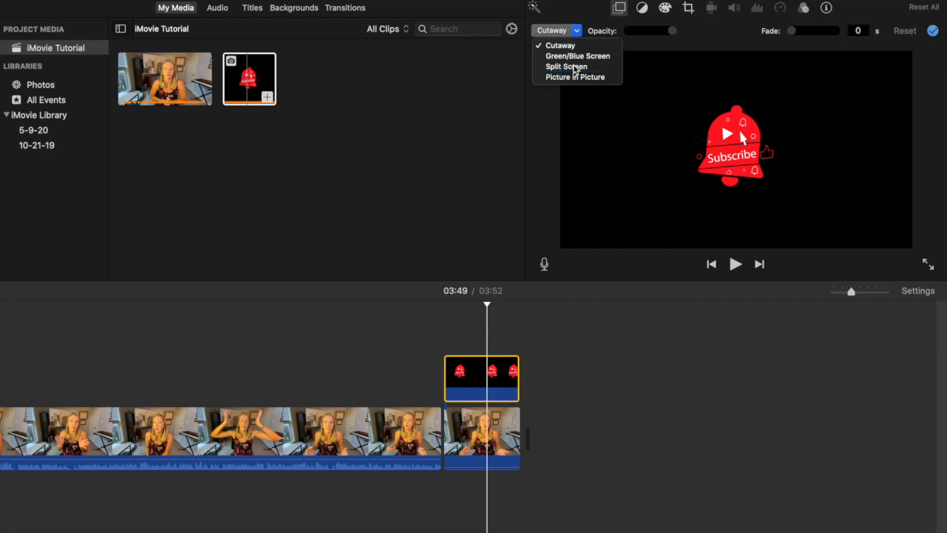
left_click(576, 77)
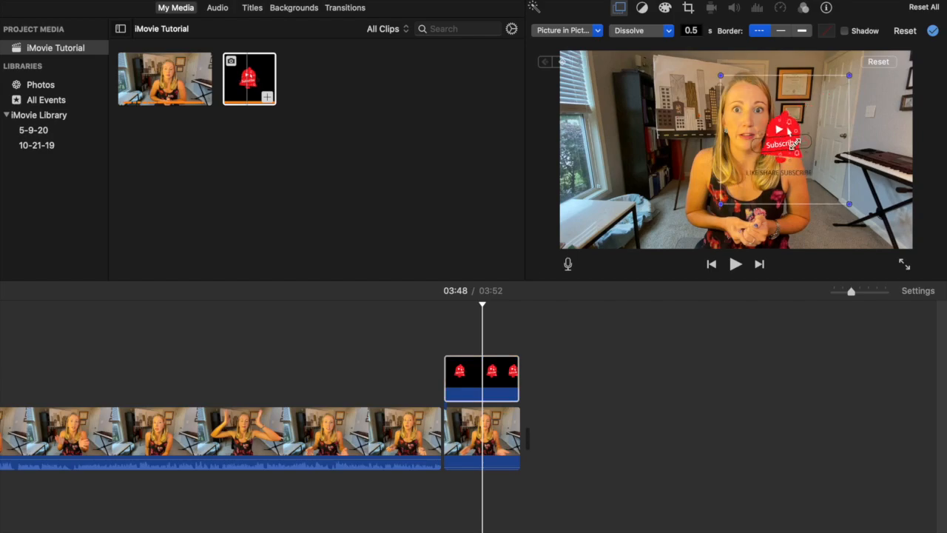
left_click_drag(785, 140, 884, 108)
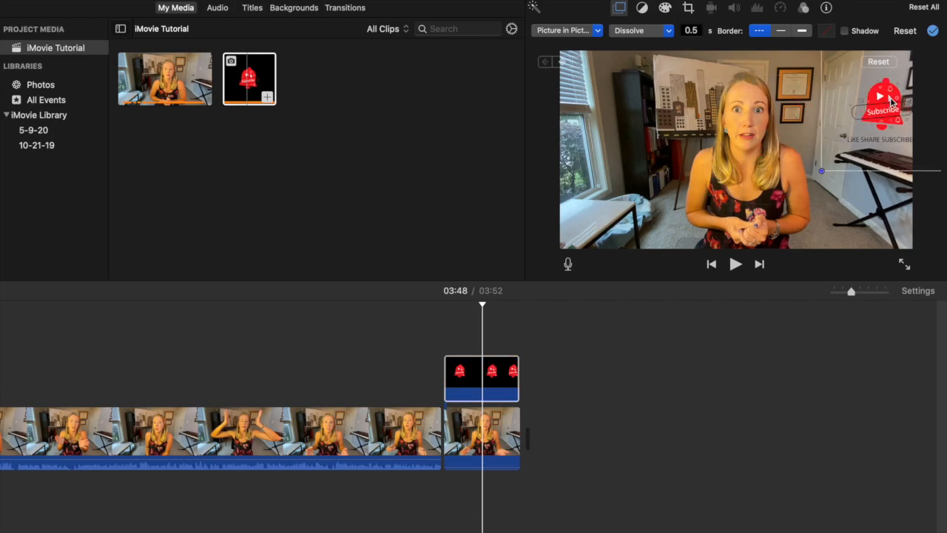
left_click_drag(880, 100, 859, 89)
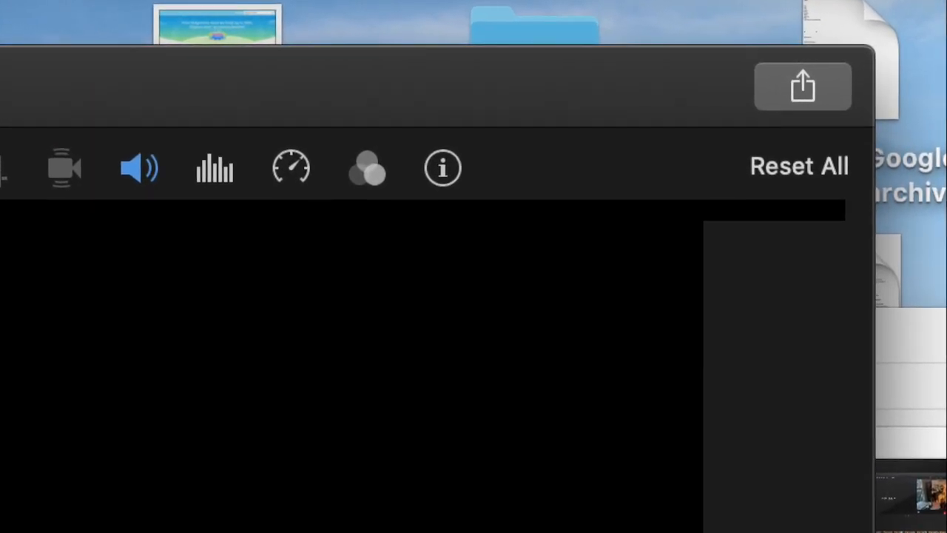
Choose Export File from the Share options for the finished movie
left_click(802, 86)
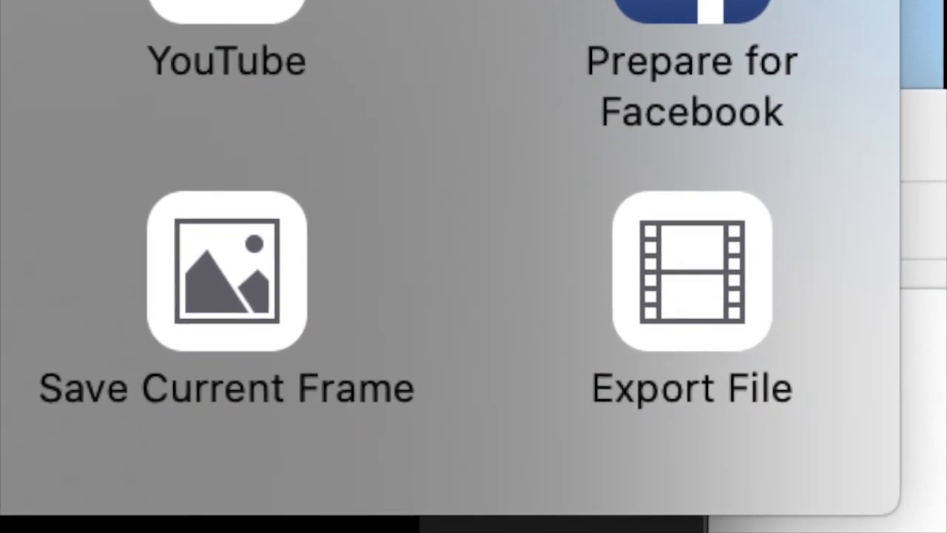
left_click(691, 271)
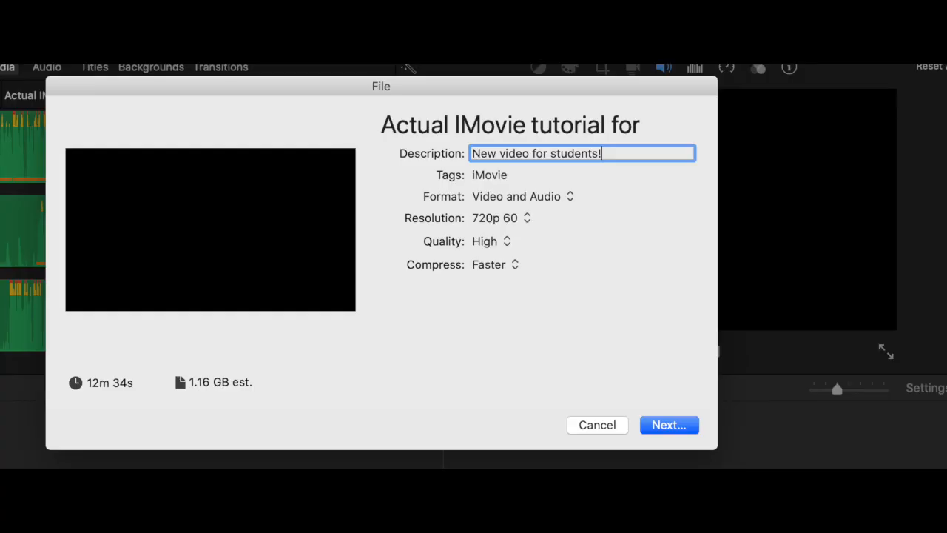